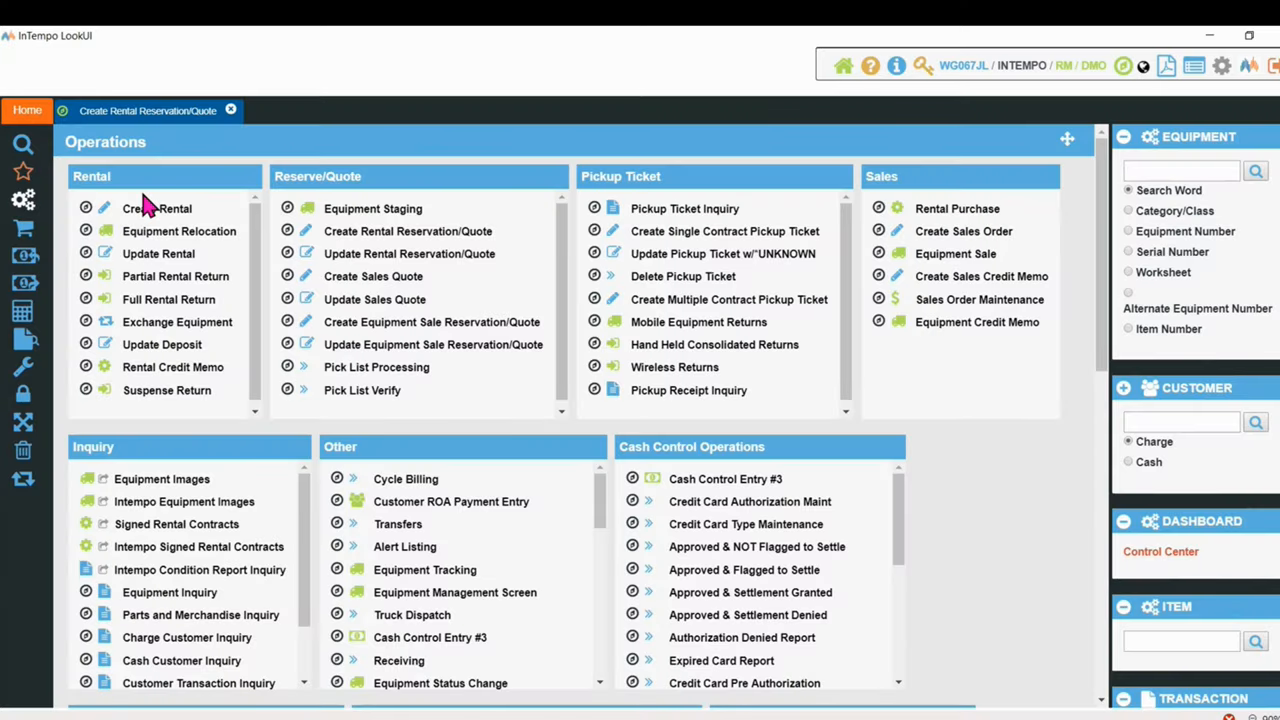
mouse_move(332, 240)
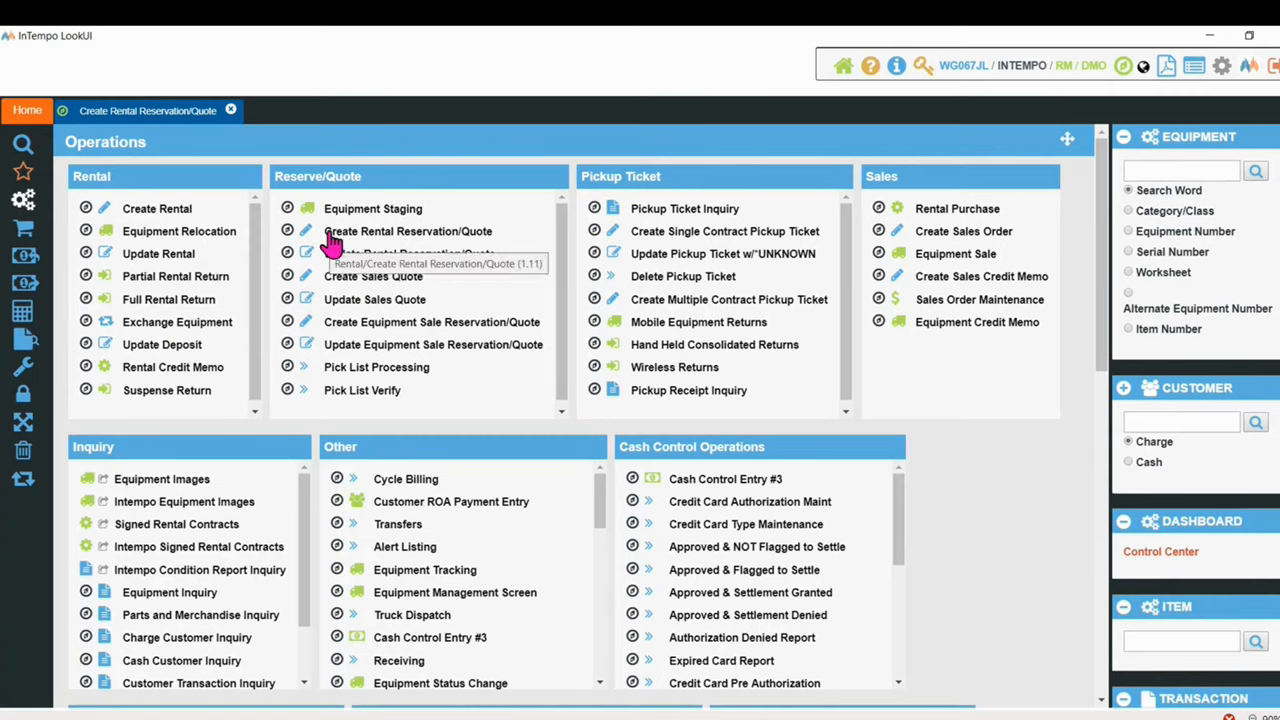
mouse_move(340, 238)
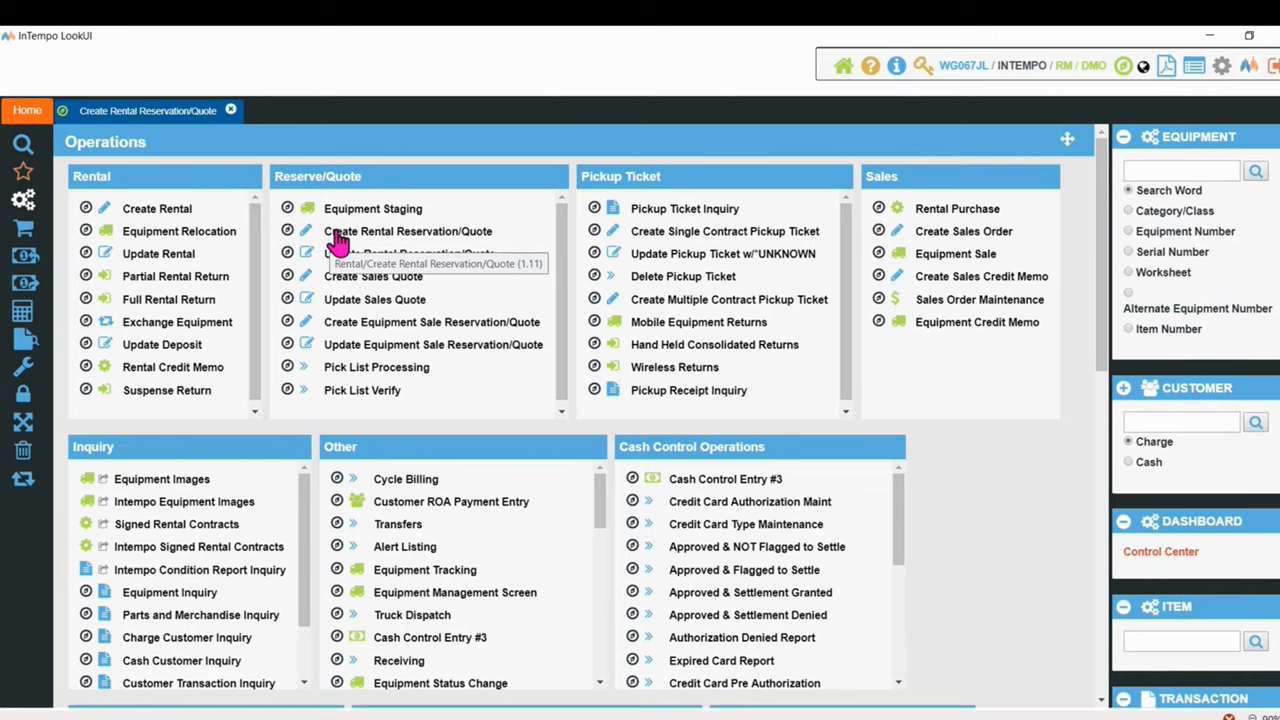
Step: Start reservation type R, look up the customer by Indiana licence 1234567, and confirm the details with return 4/13/23
left_click(408, 232)
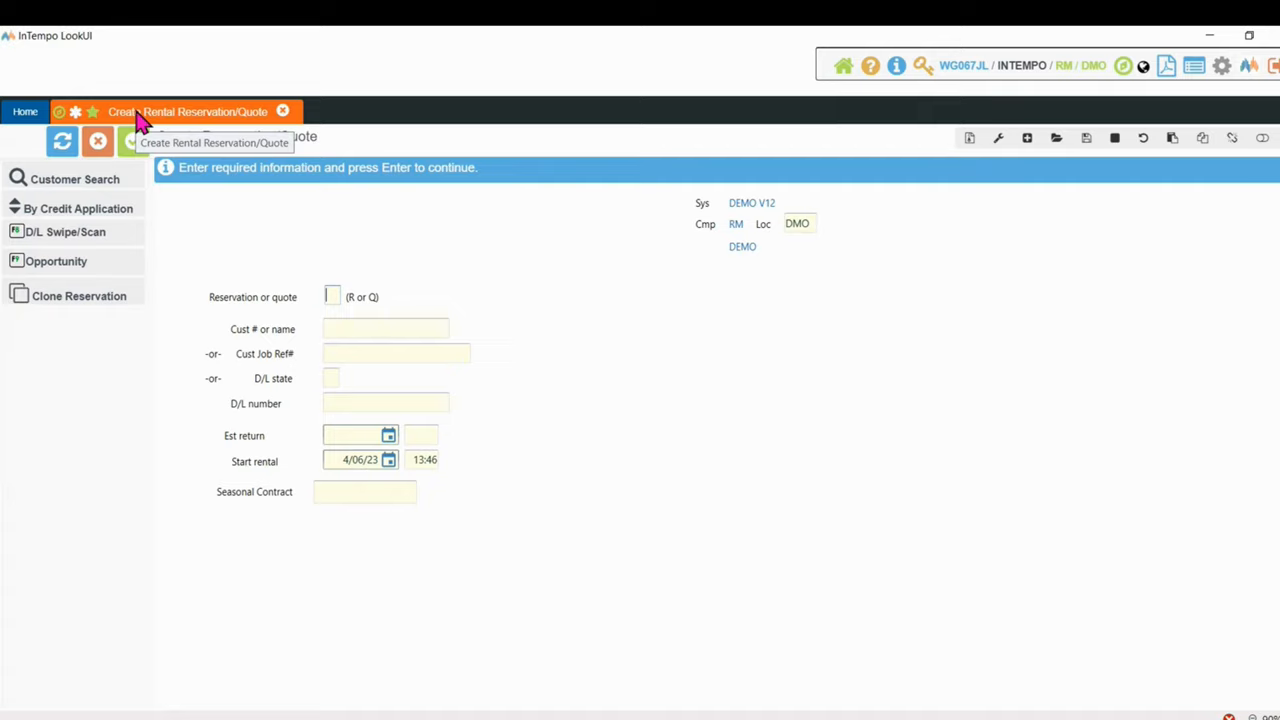
type("R")
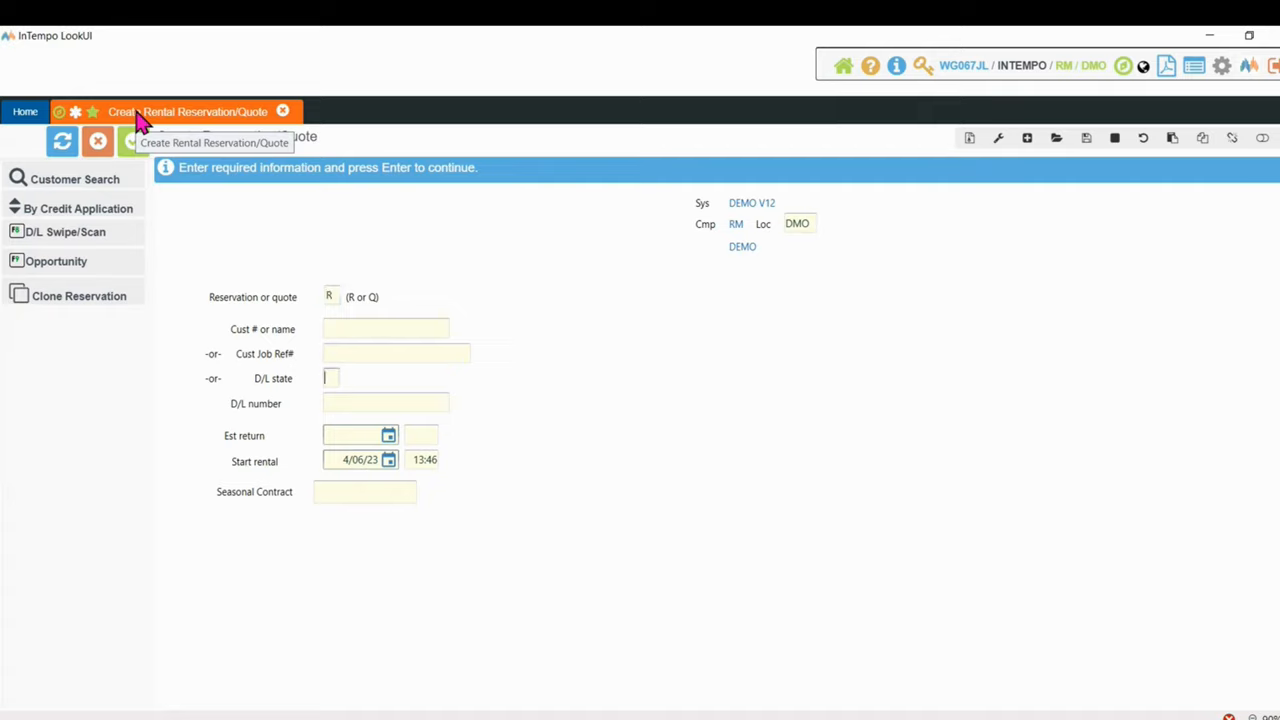
type("1234")
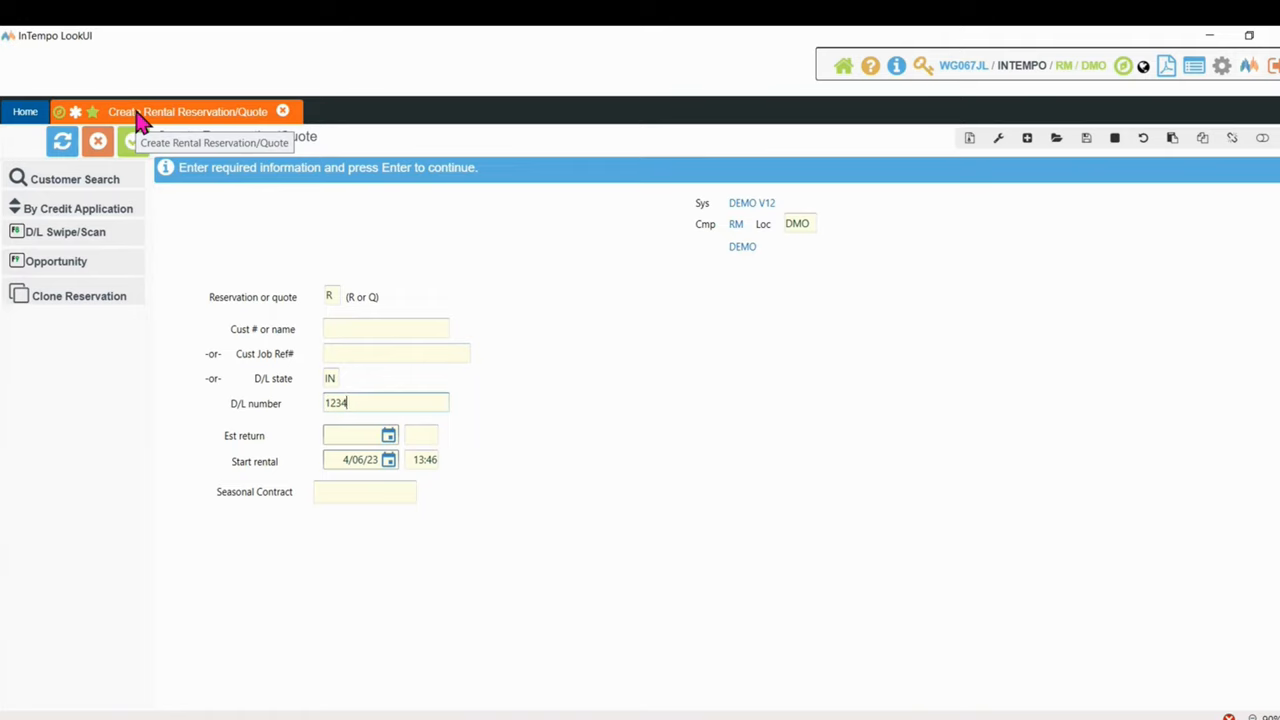
type("567")
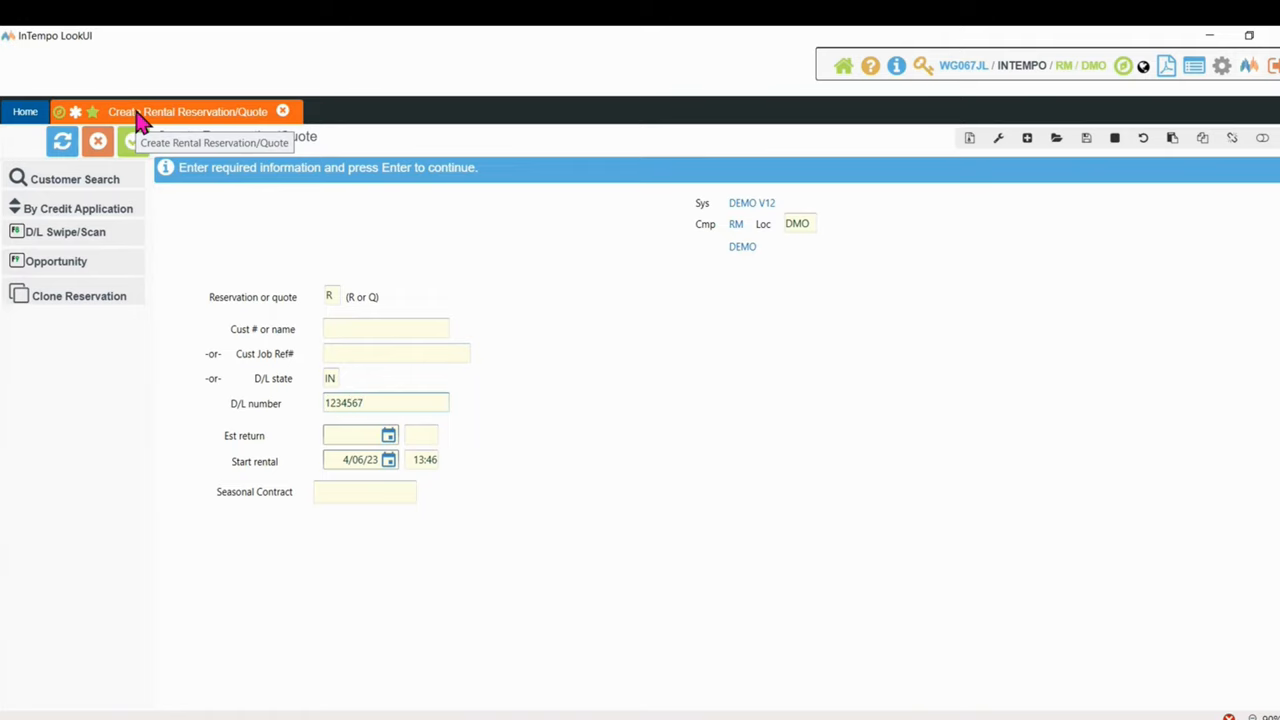
key("enter")
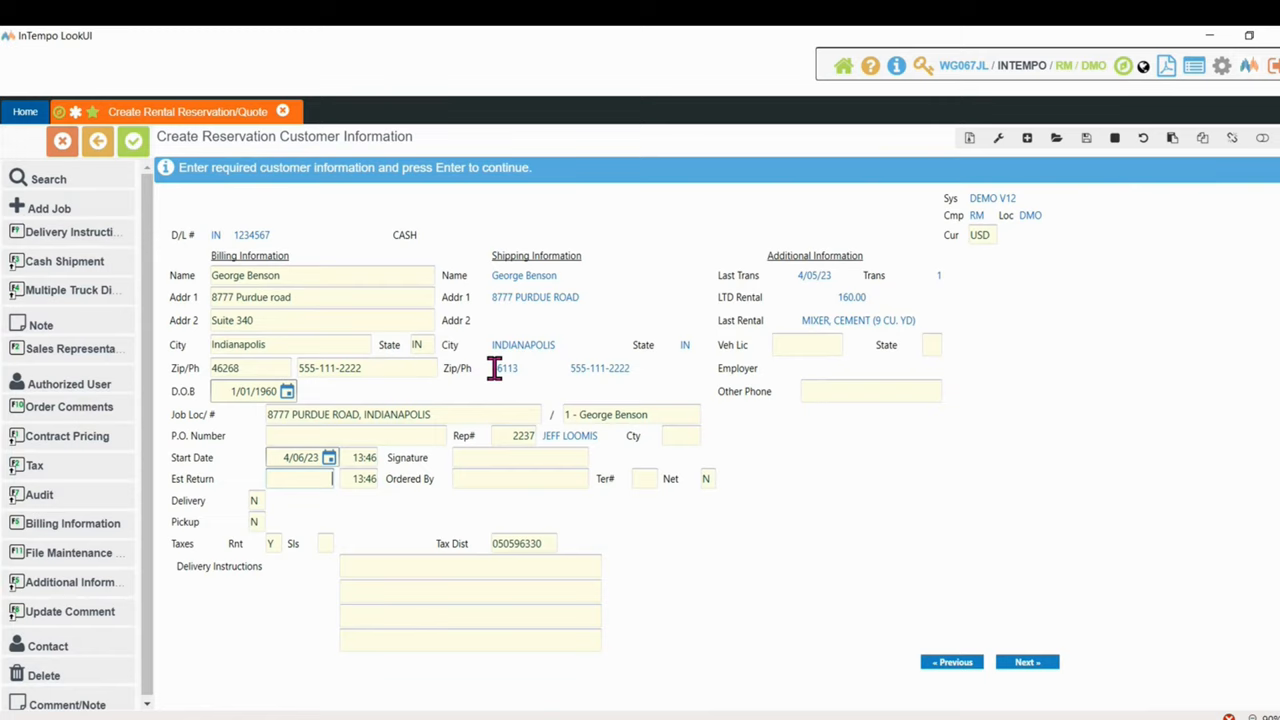
key("enter")
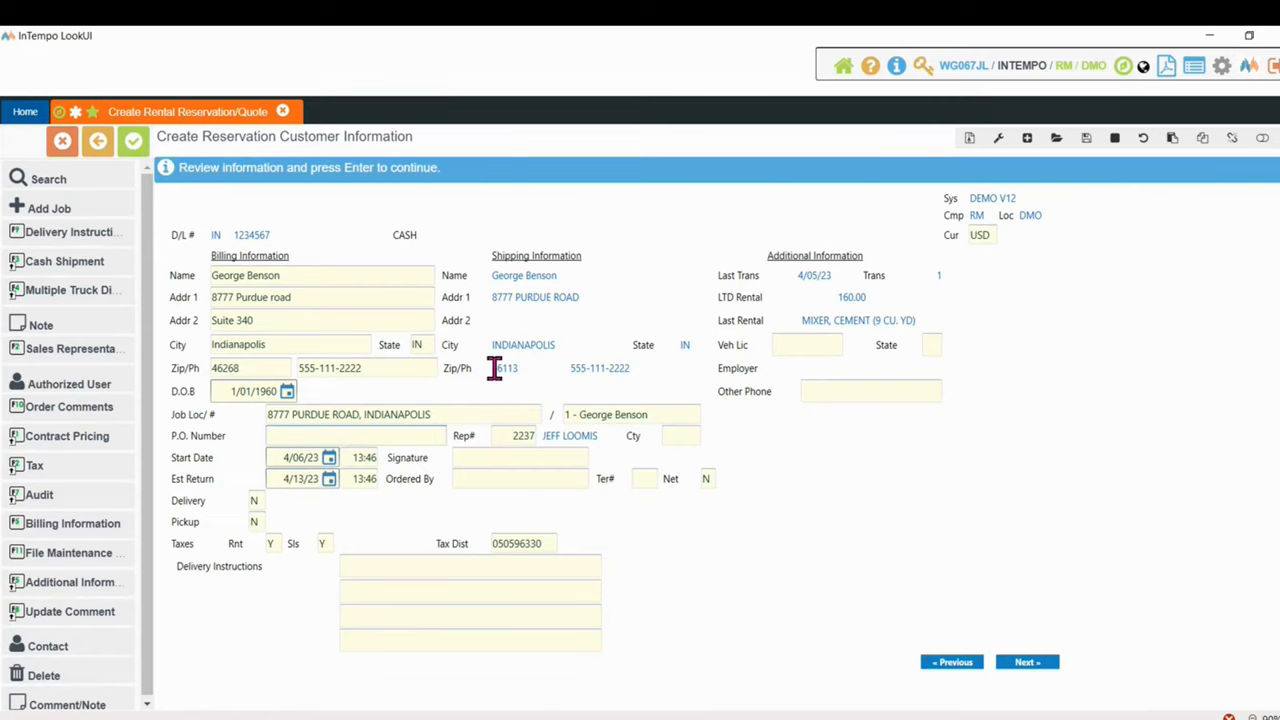
Step: Add equipment item TRAIL and reach the reservation review with total invoice 150.10
left_click(1026, 660)
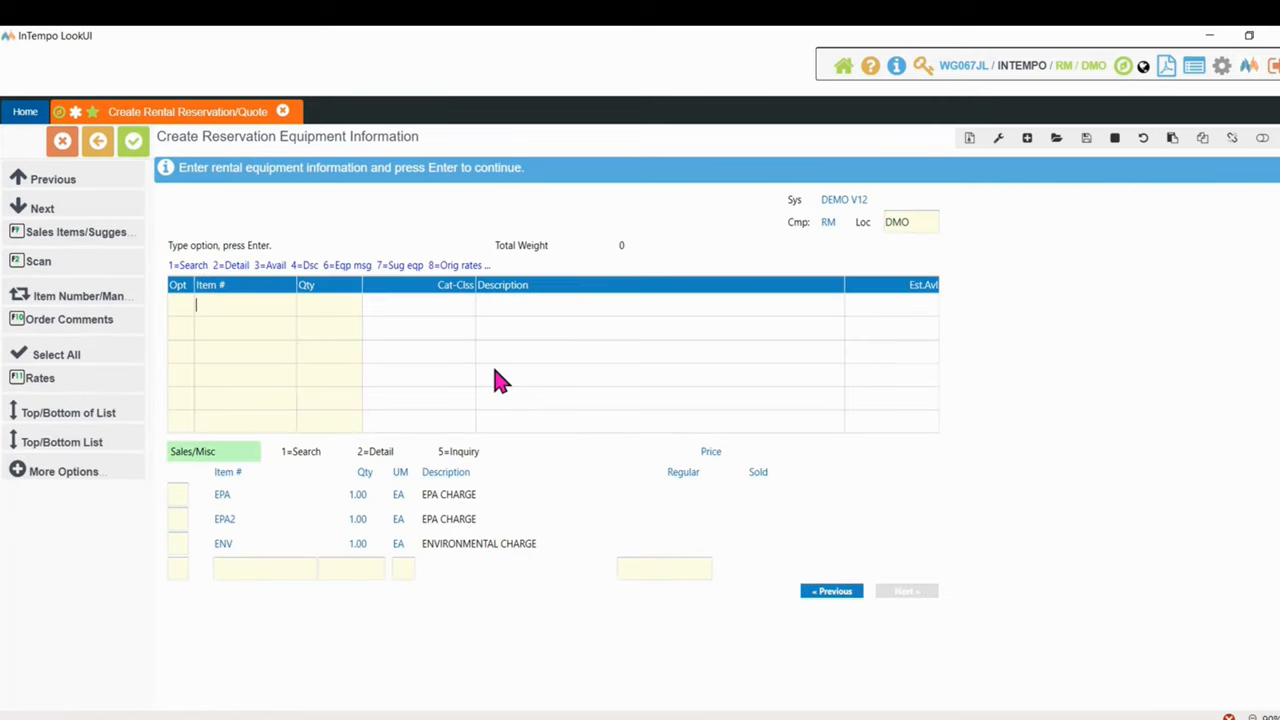
type("TRAIL")
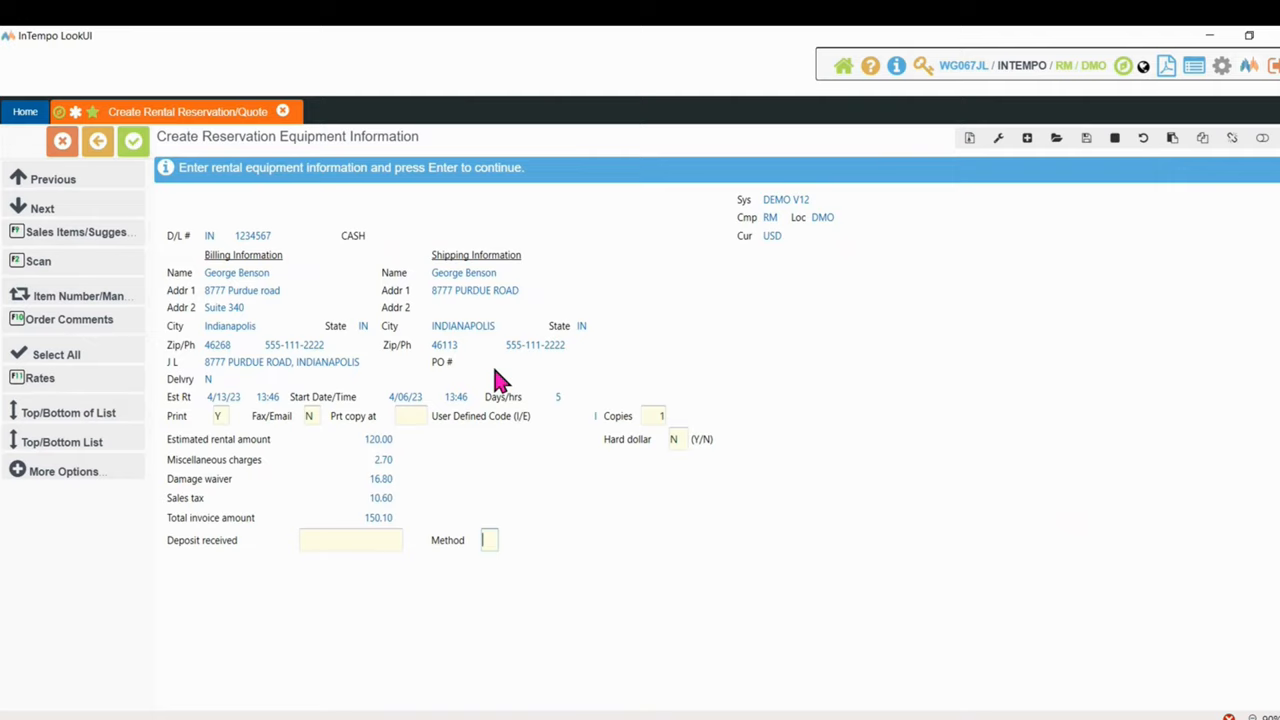
key("Enter")
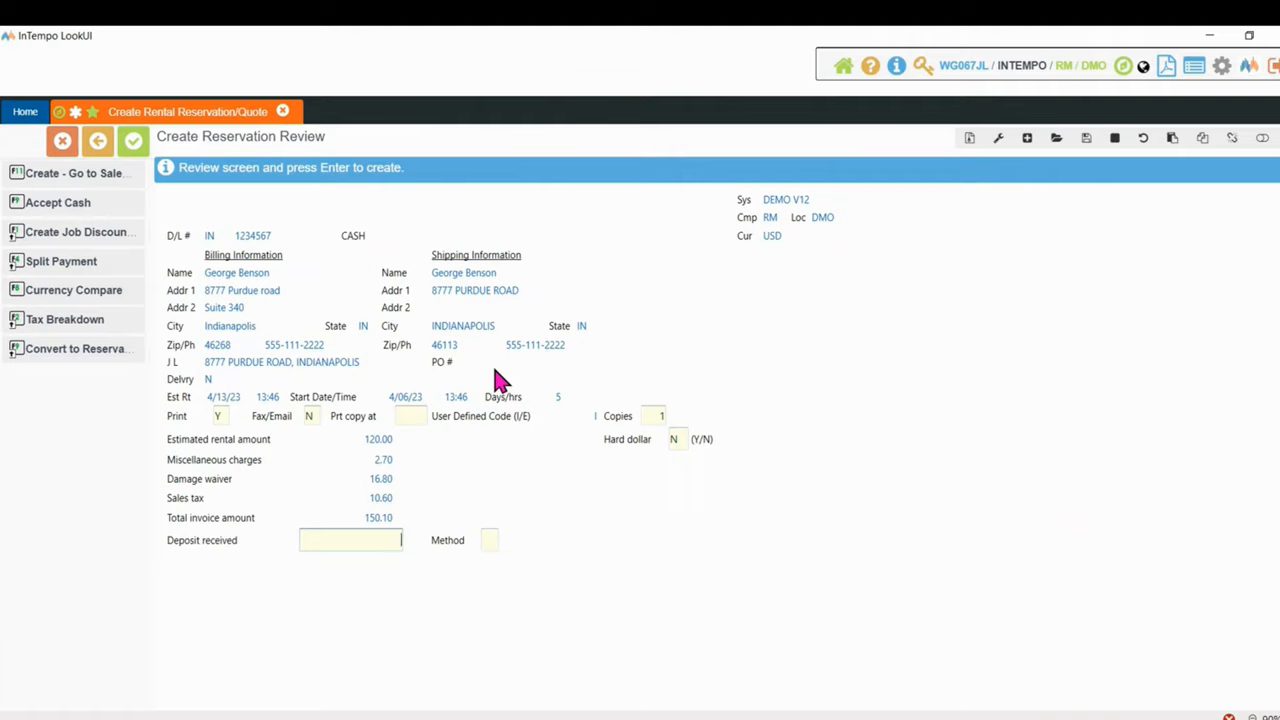
Step: Enter a 200 deposit with method M (Mastercard) and send it for card approval
left_click(350, 540)
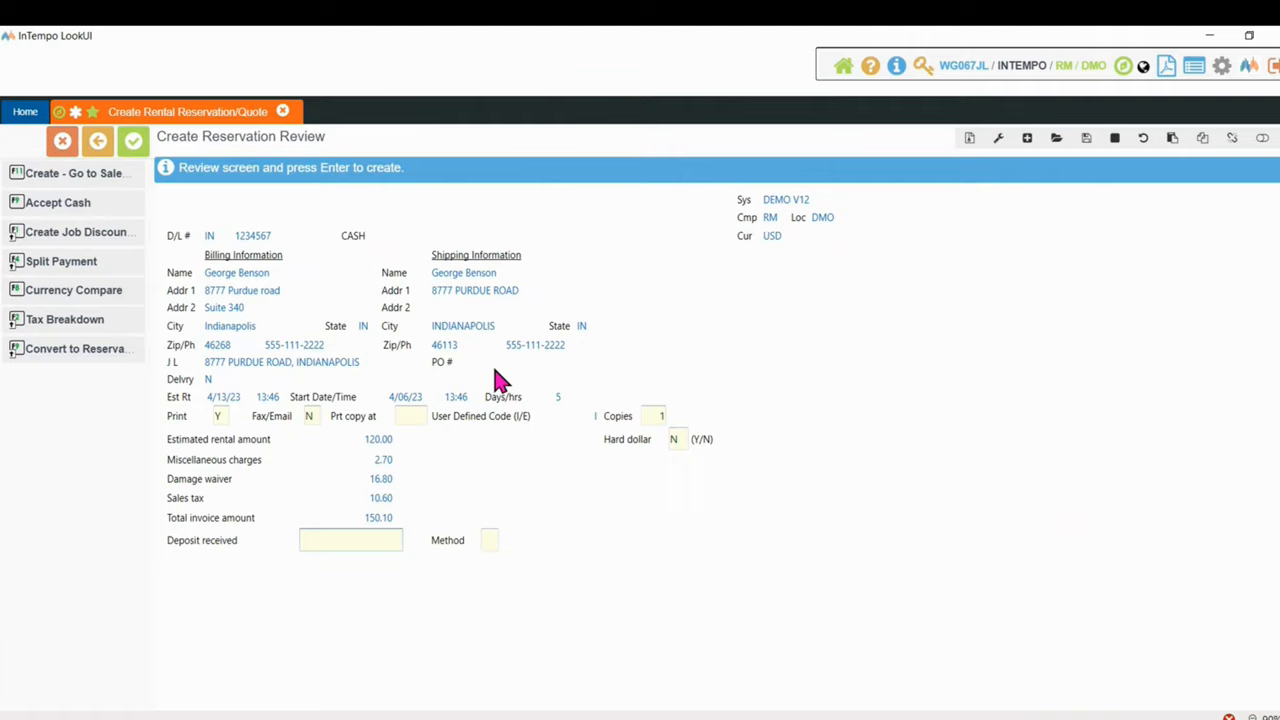
type("200.0")
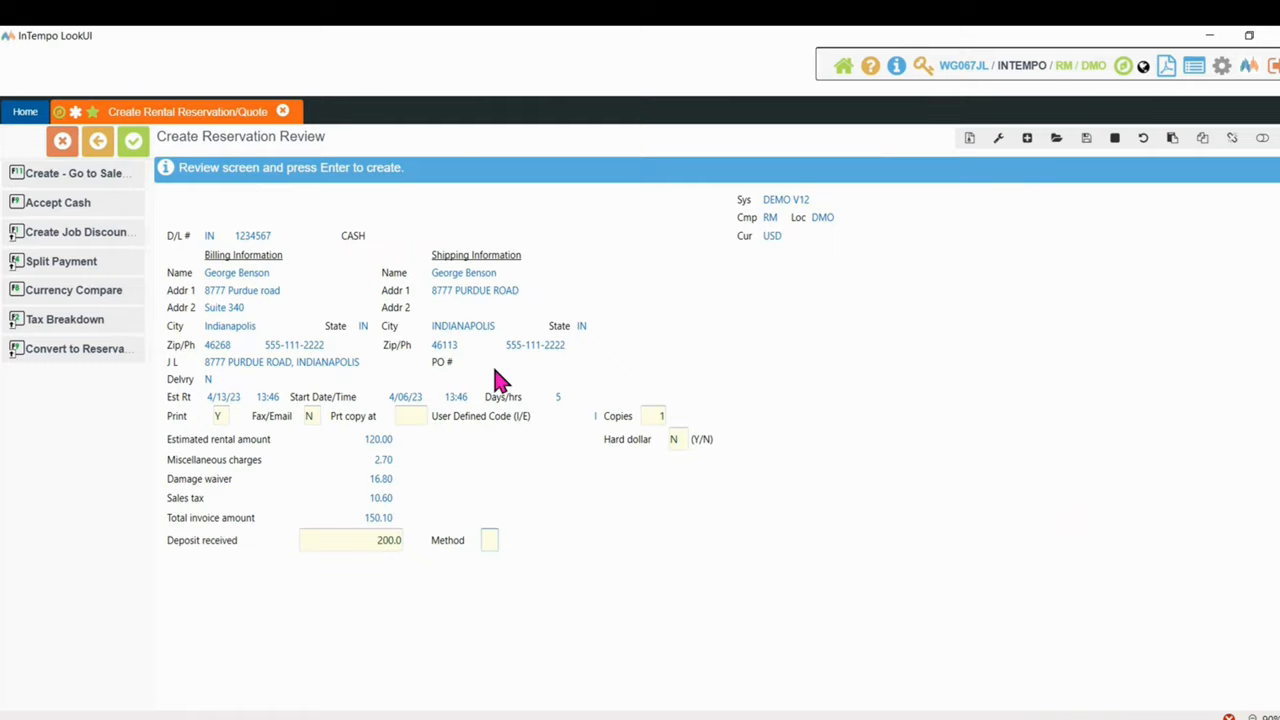
type("M")
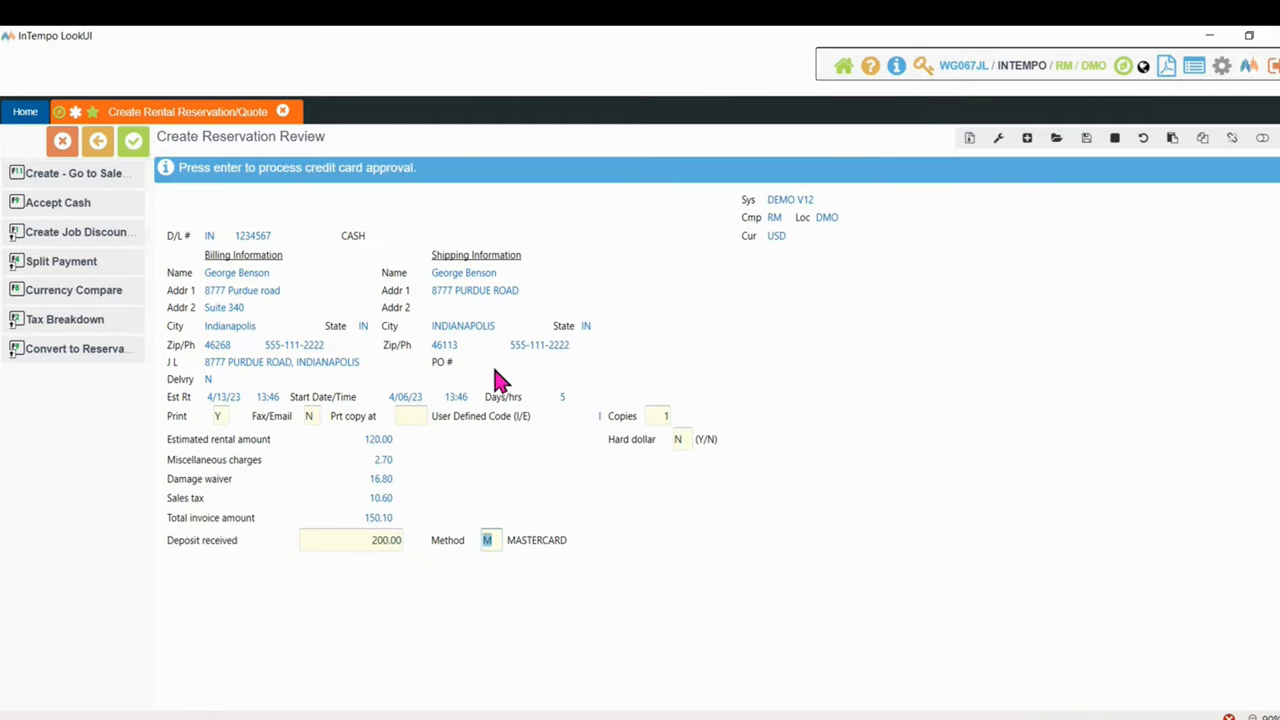
key("enter")
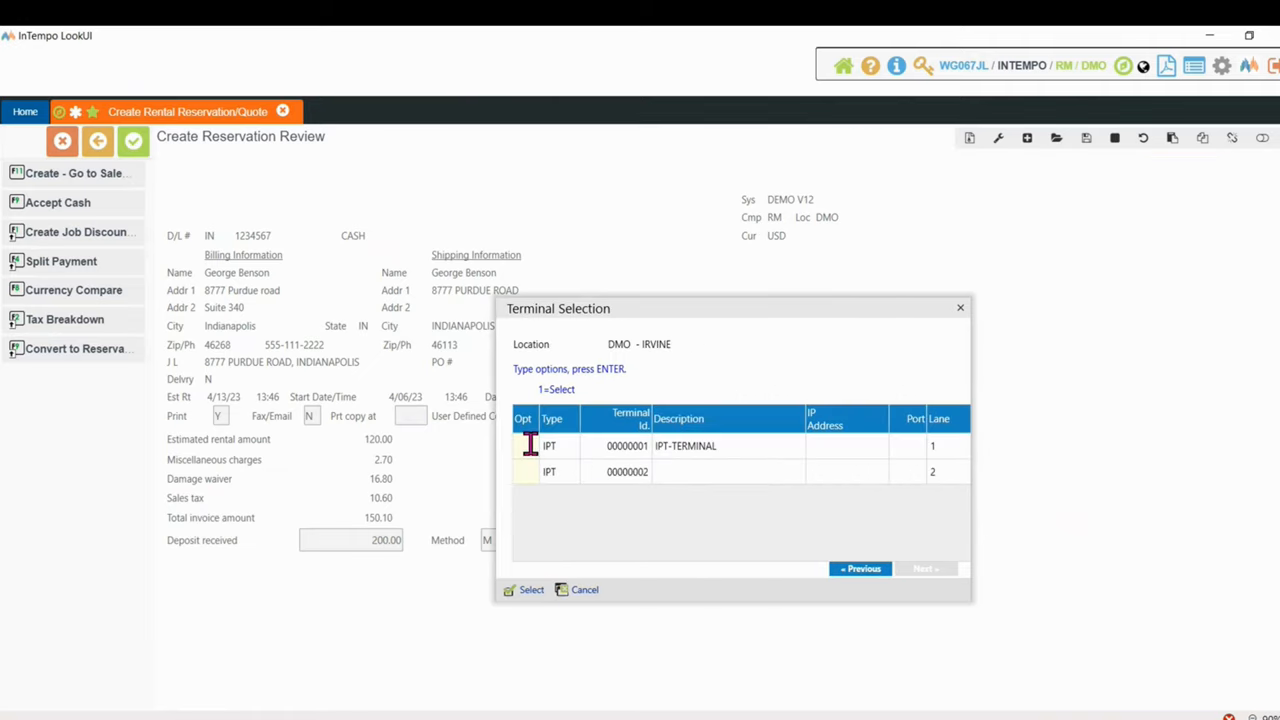
mouse_move(584, 446)
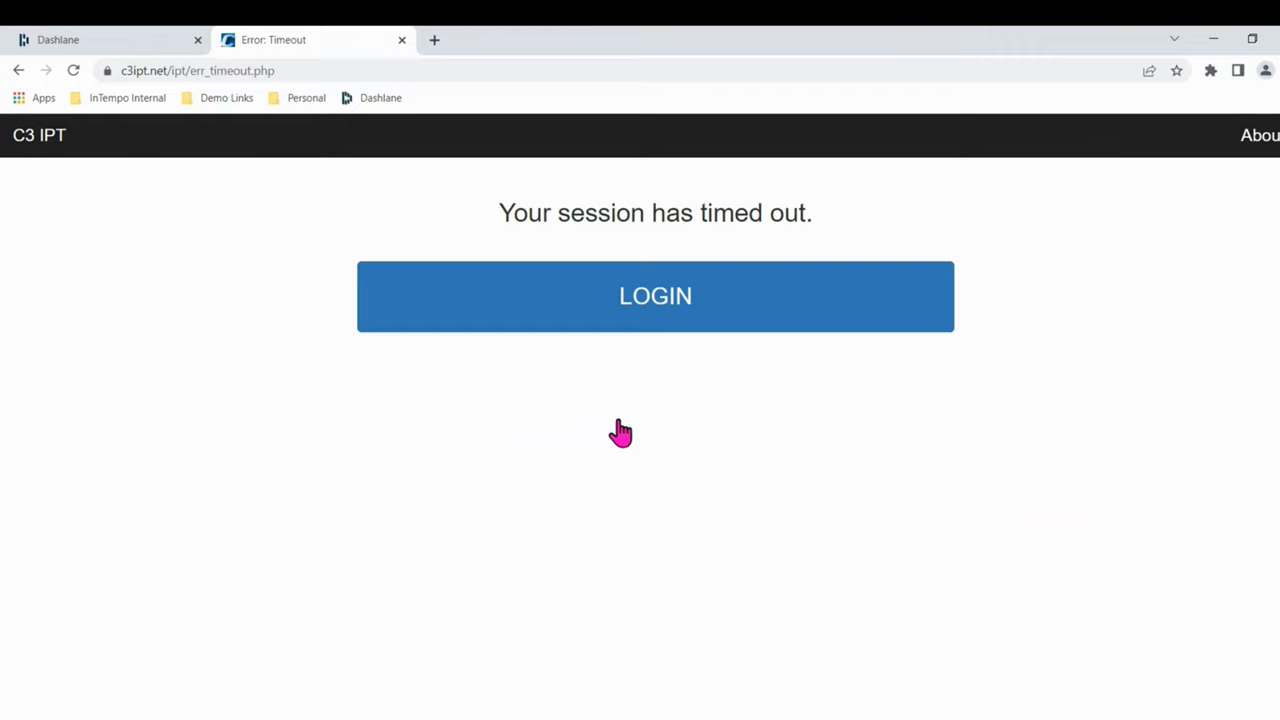
left_click(656, 296)
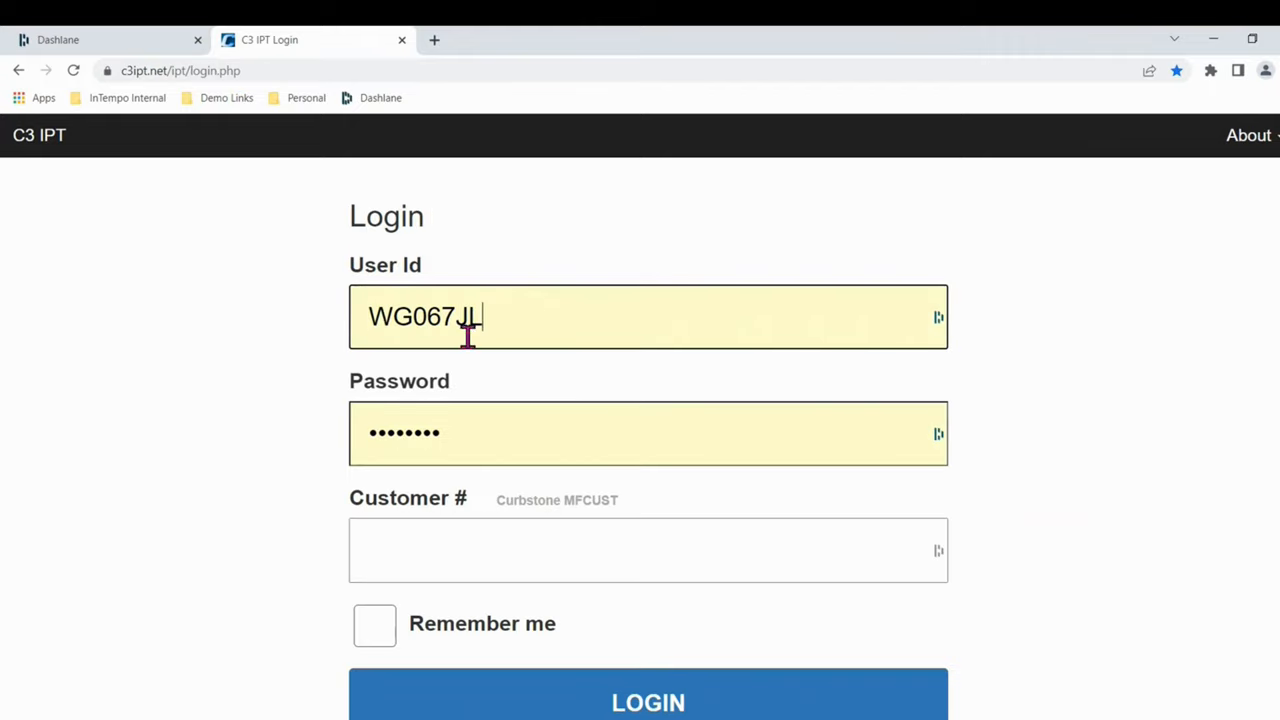
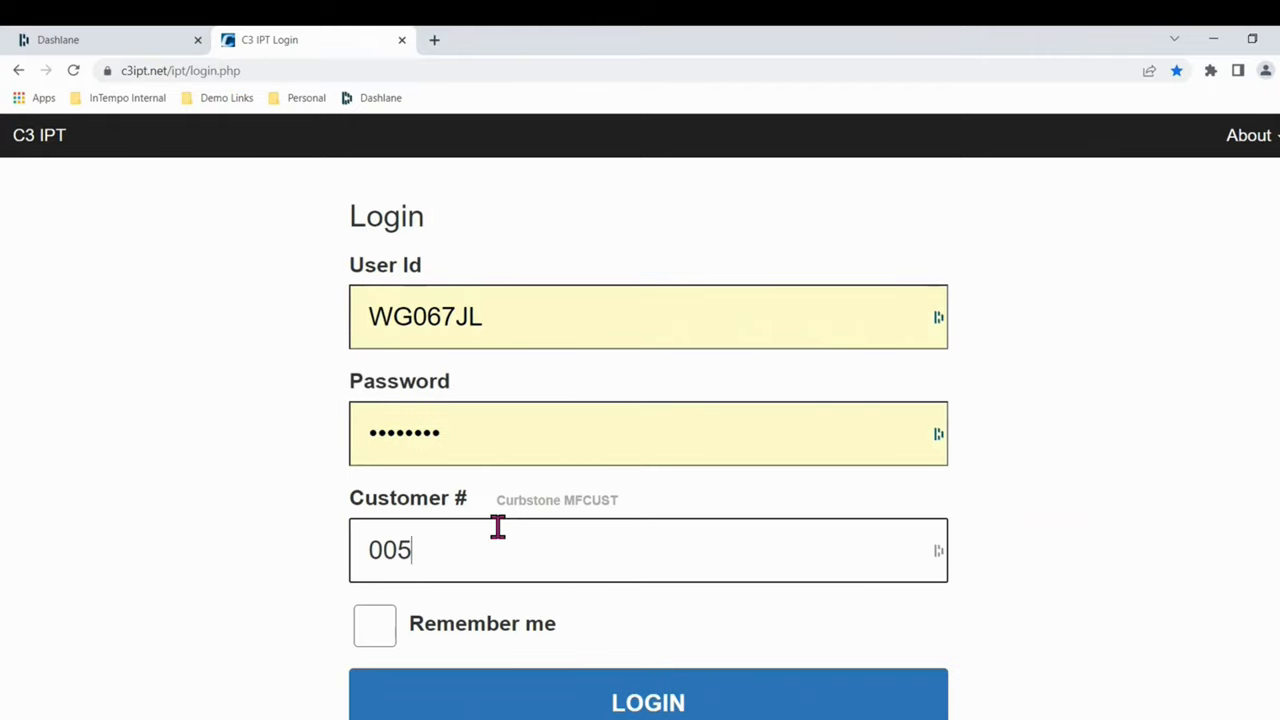
left_click(648, 702)
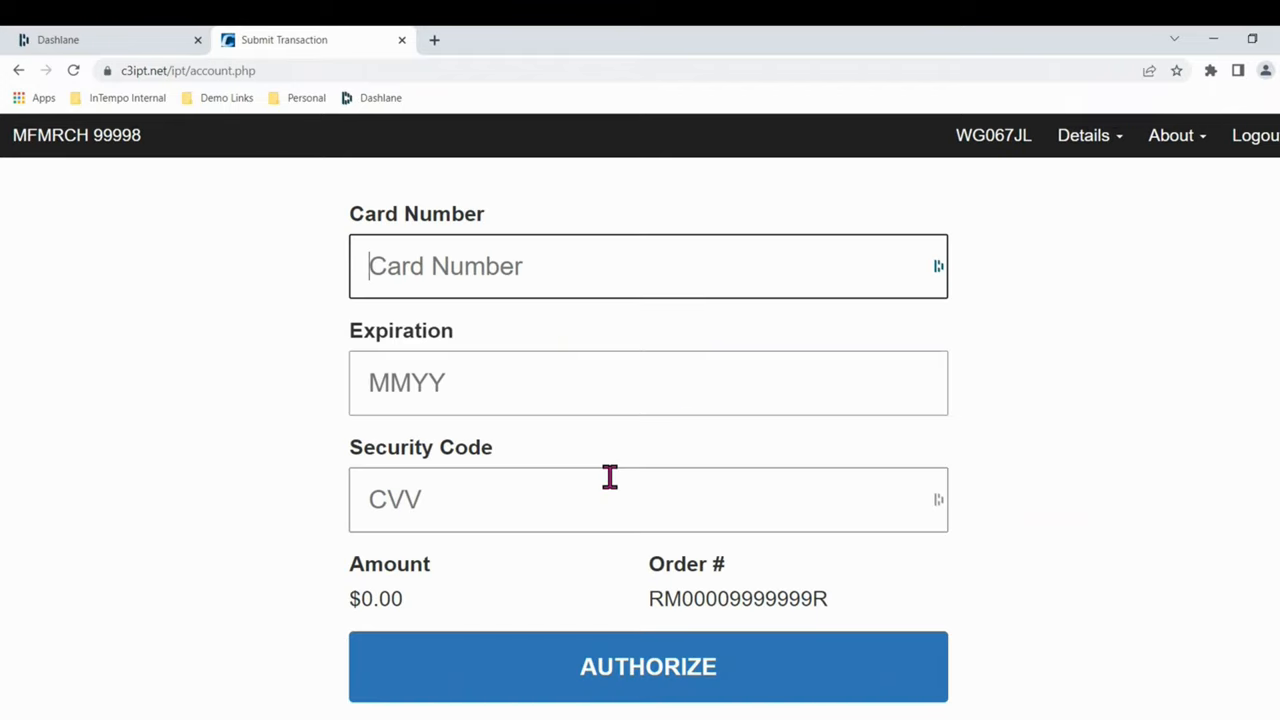
mouse_move(608, 478)
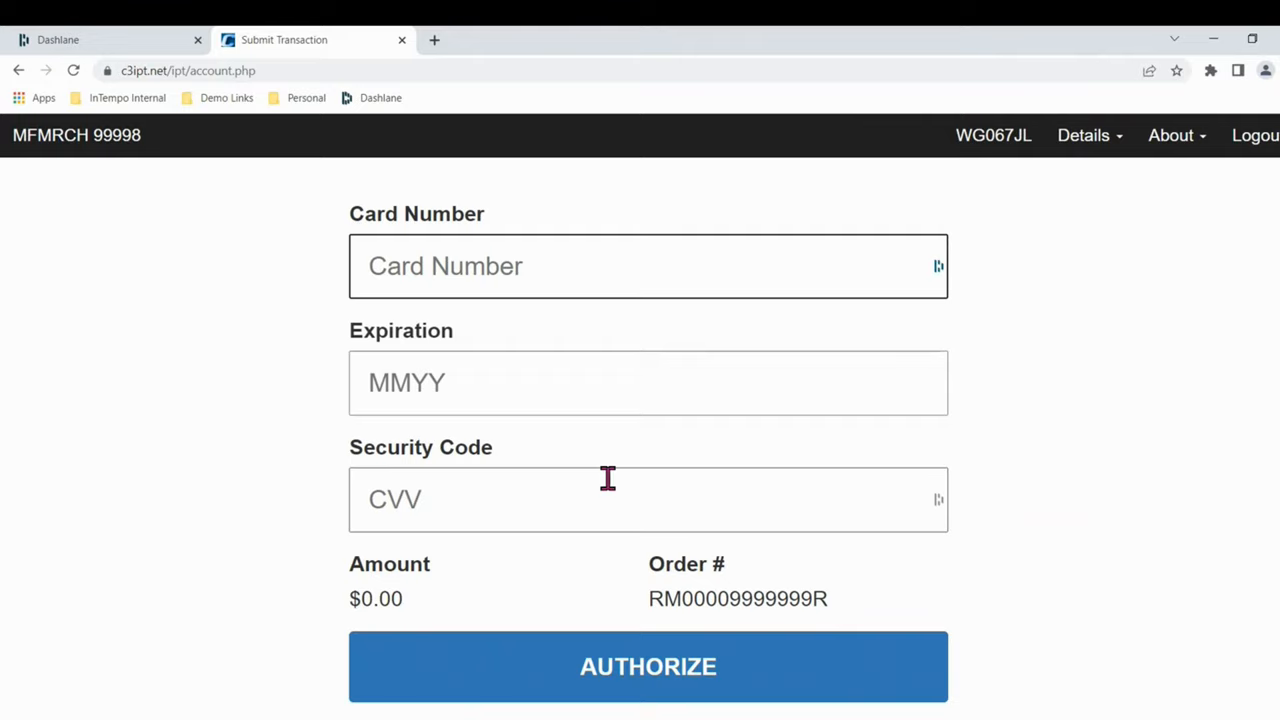
left_click(648, 266)
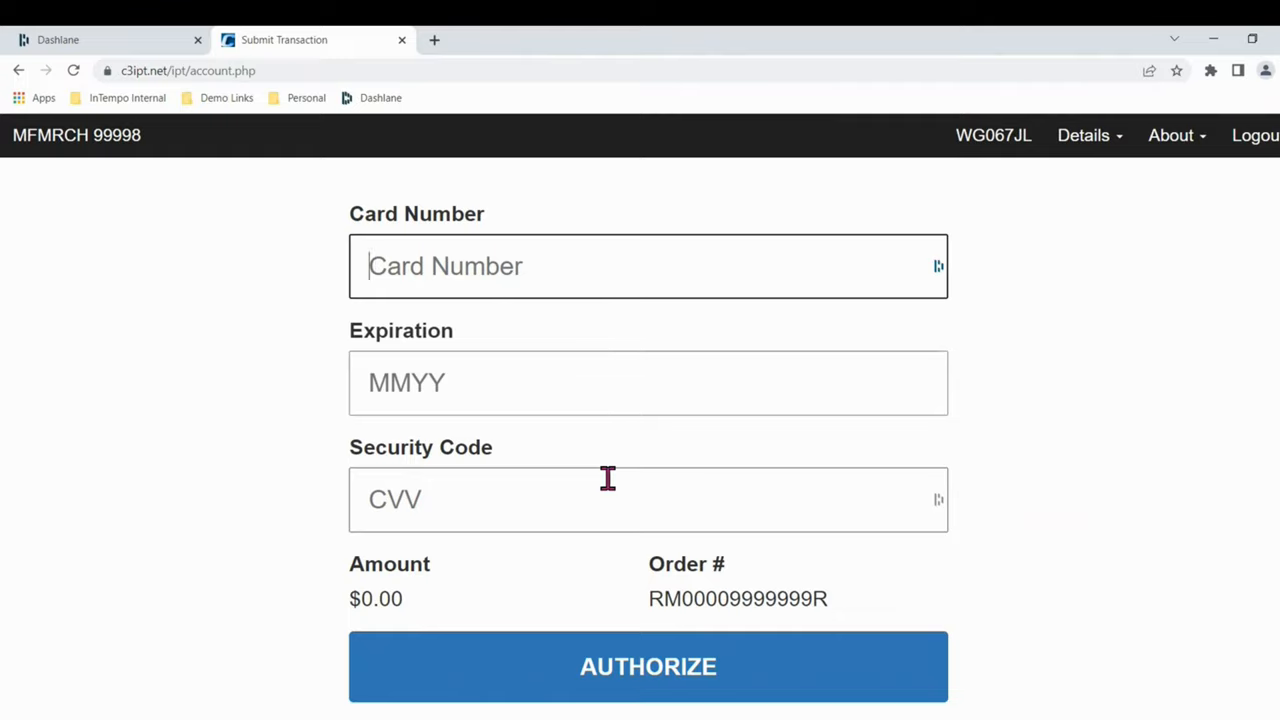
type("411111")
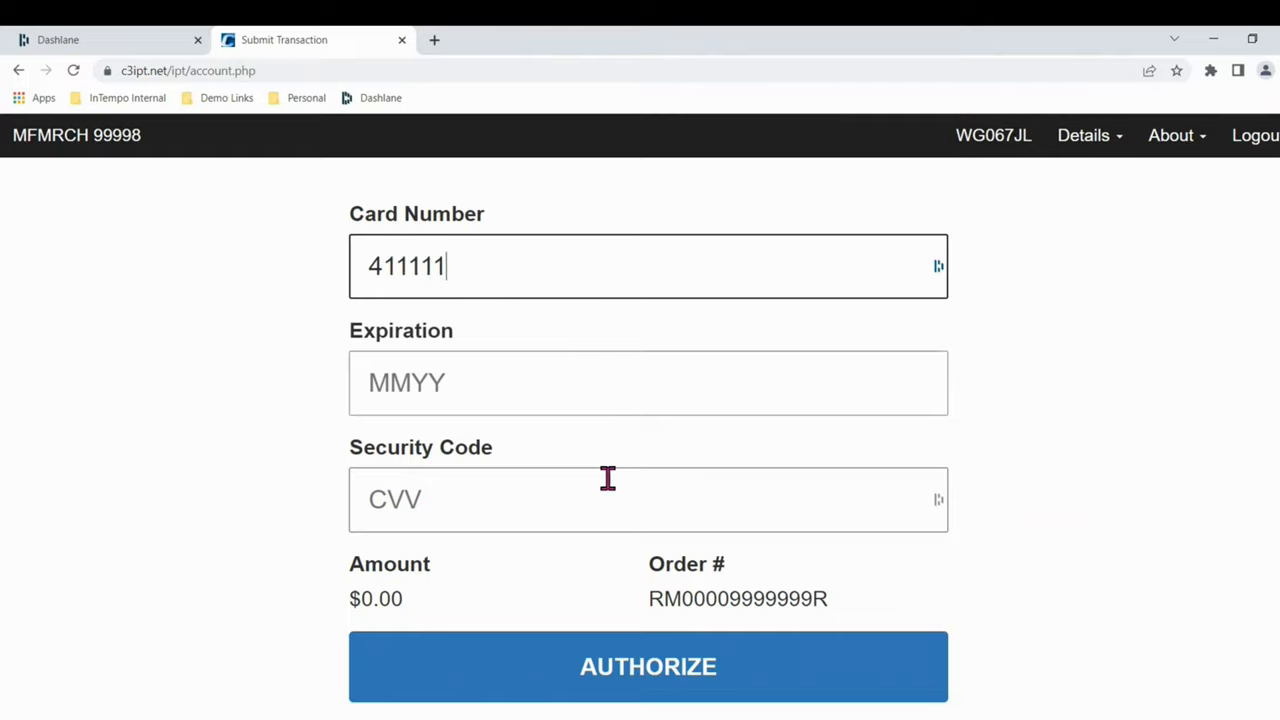
type("1111111111")
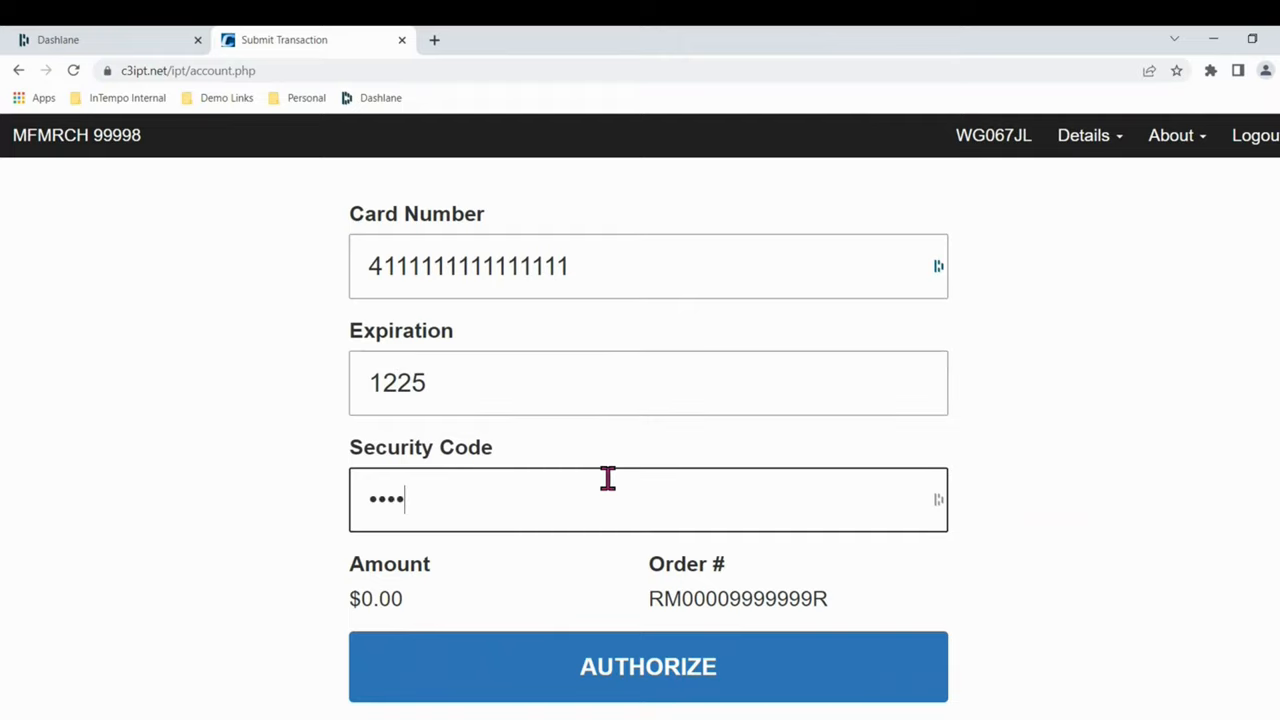
left_click(648, 668)
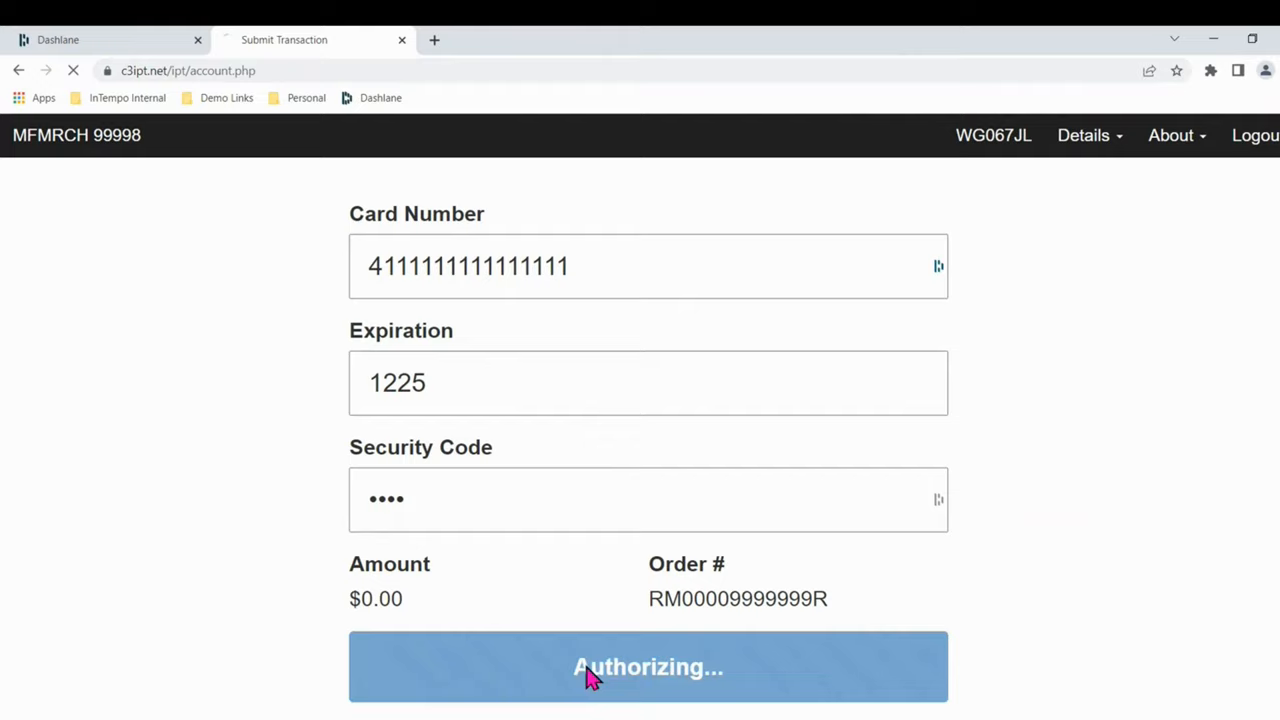
left_click(648, 668)
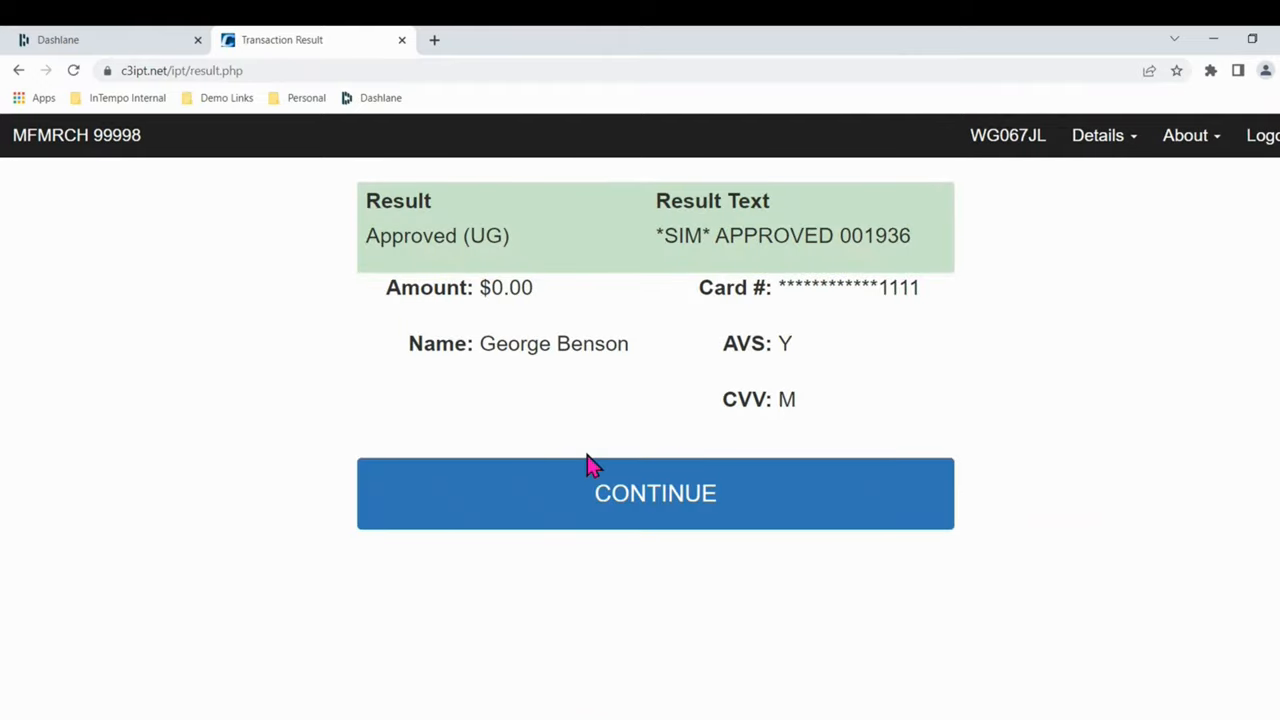
left_click(656, 492)
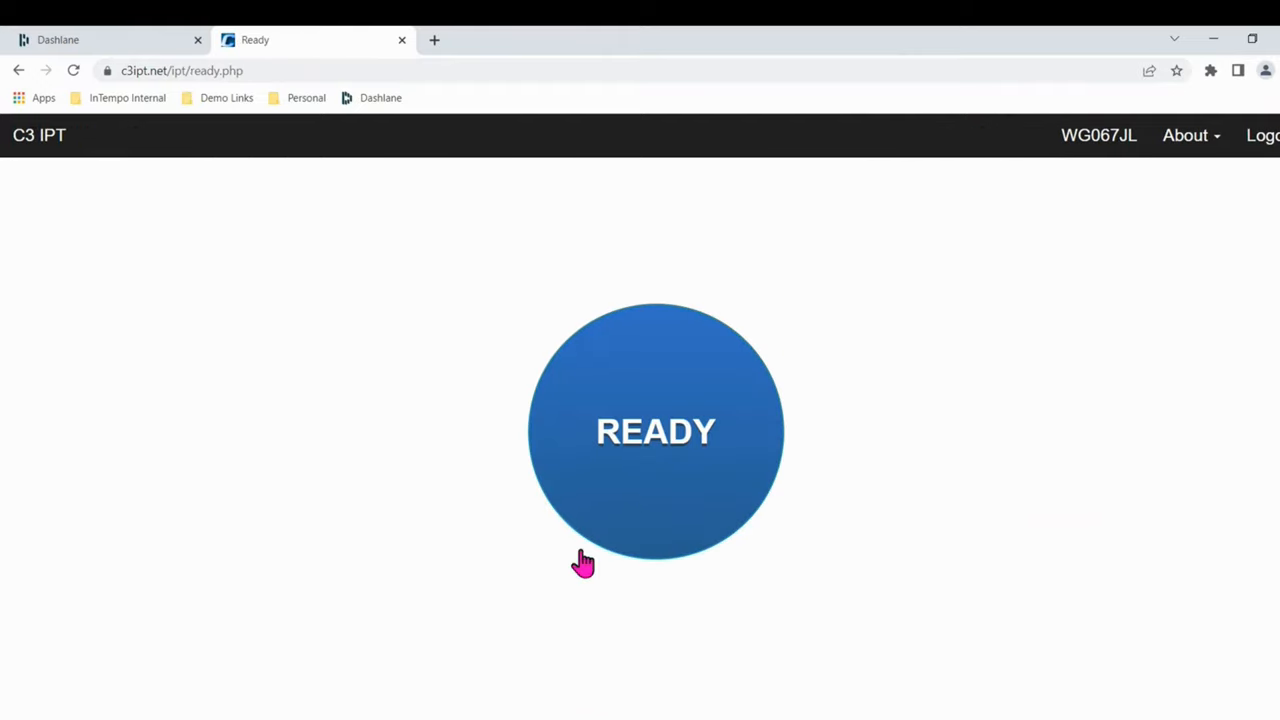
Step: Return to the operations menu, choose Update Rental and load the contract from Contract Inquiry
left_click(656, 432)
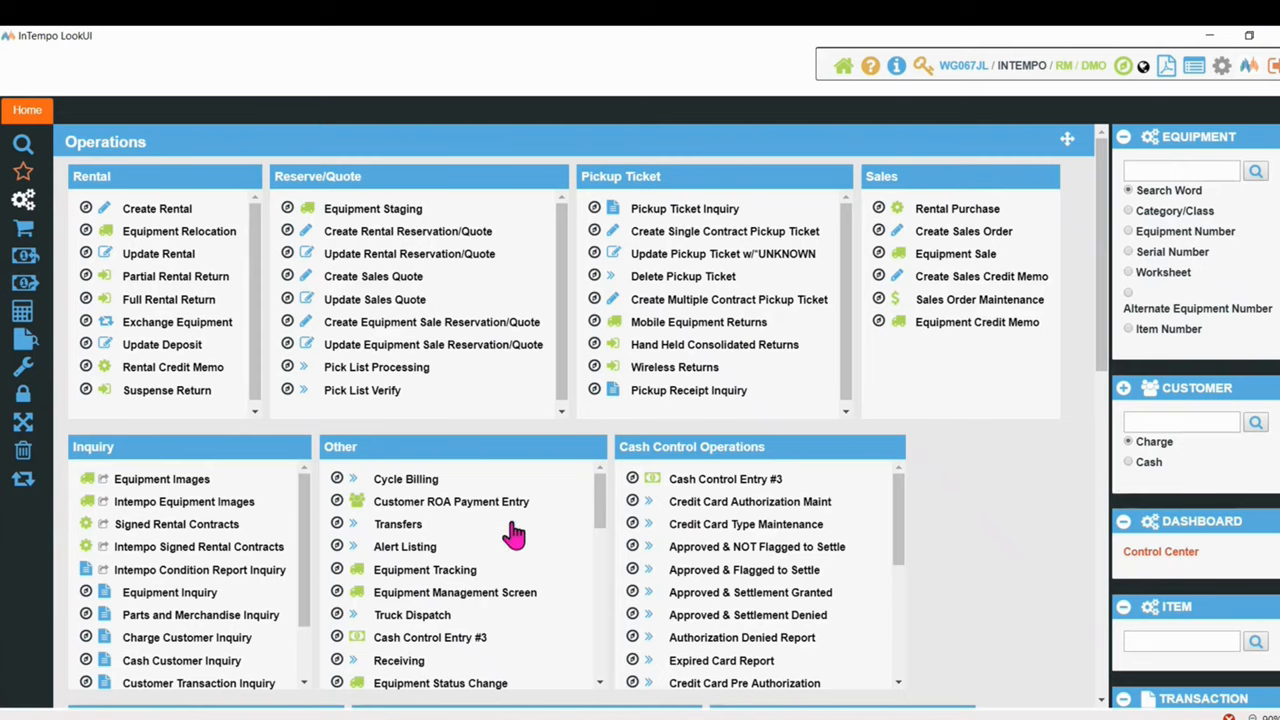
mouse_move(464, 540)
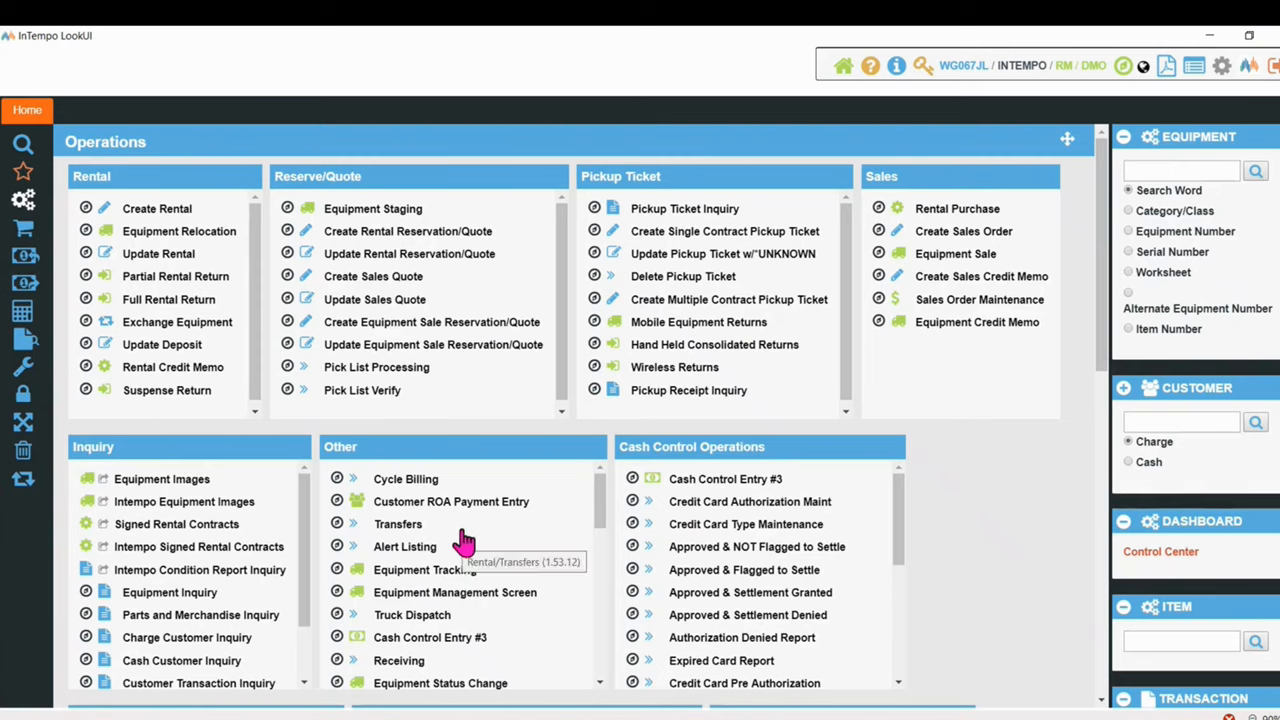
mouse_move(304, 304)
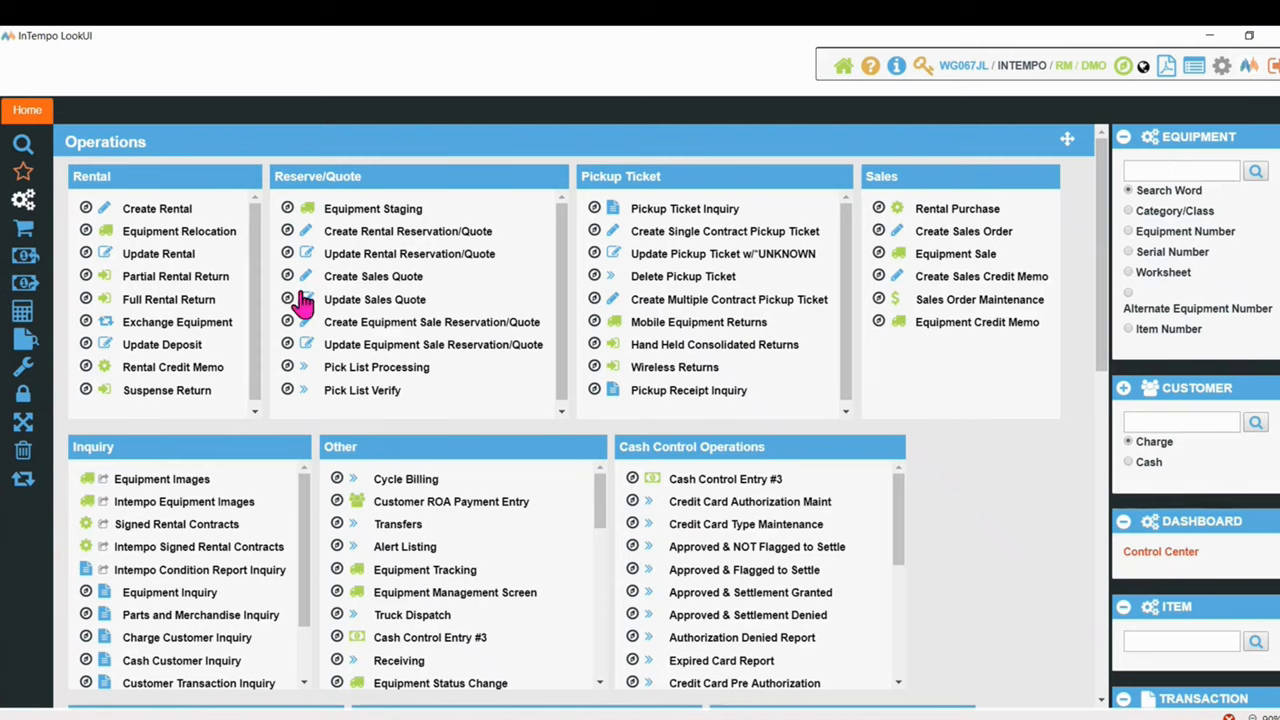
mouse_move(158, 252)
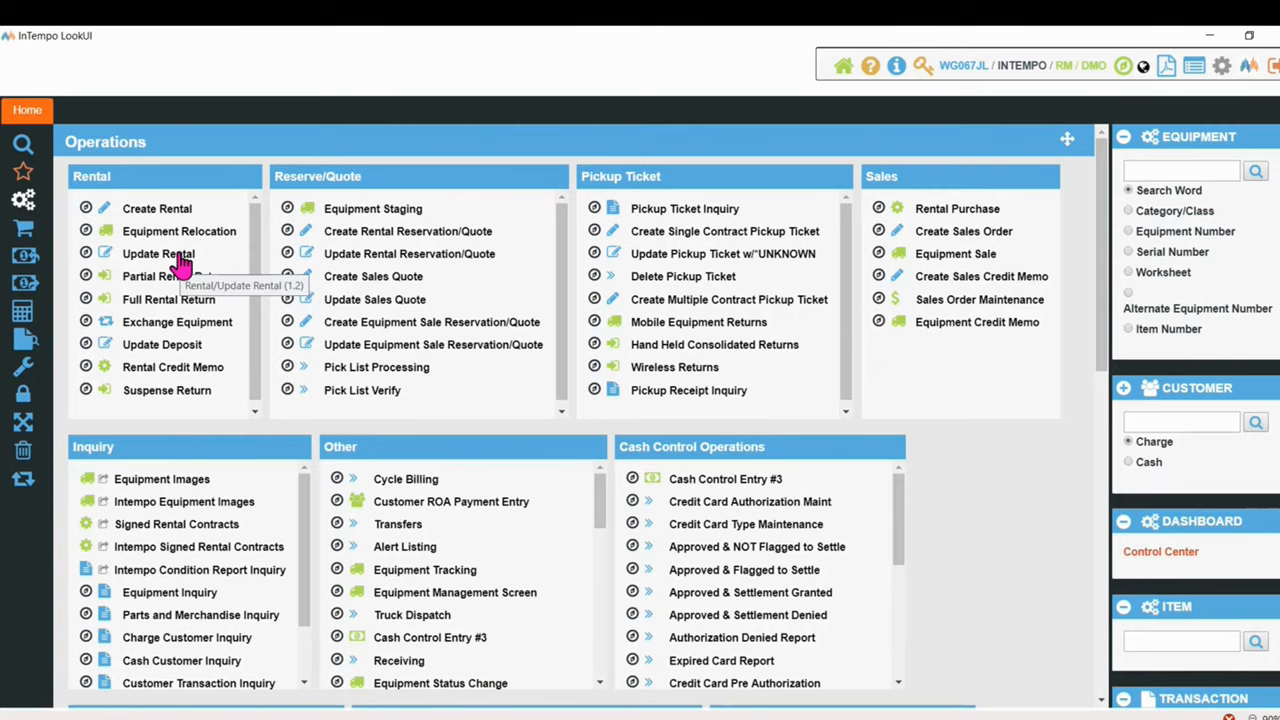
left_click(158, 252)
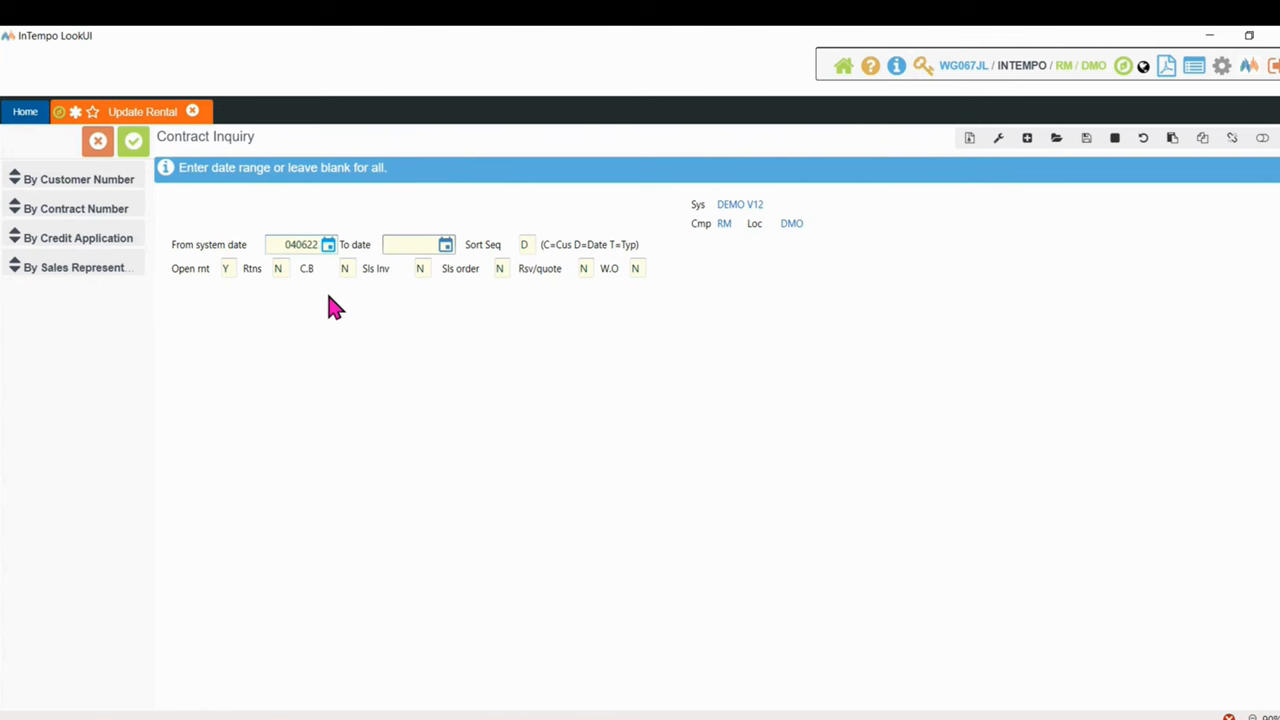
key("Enter")
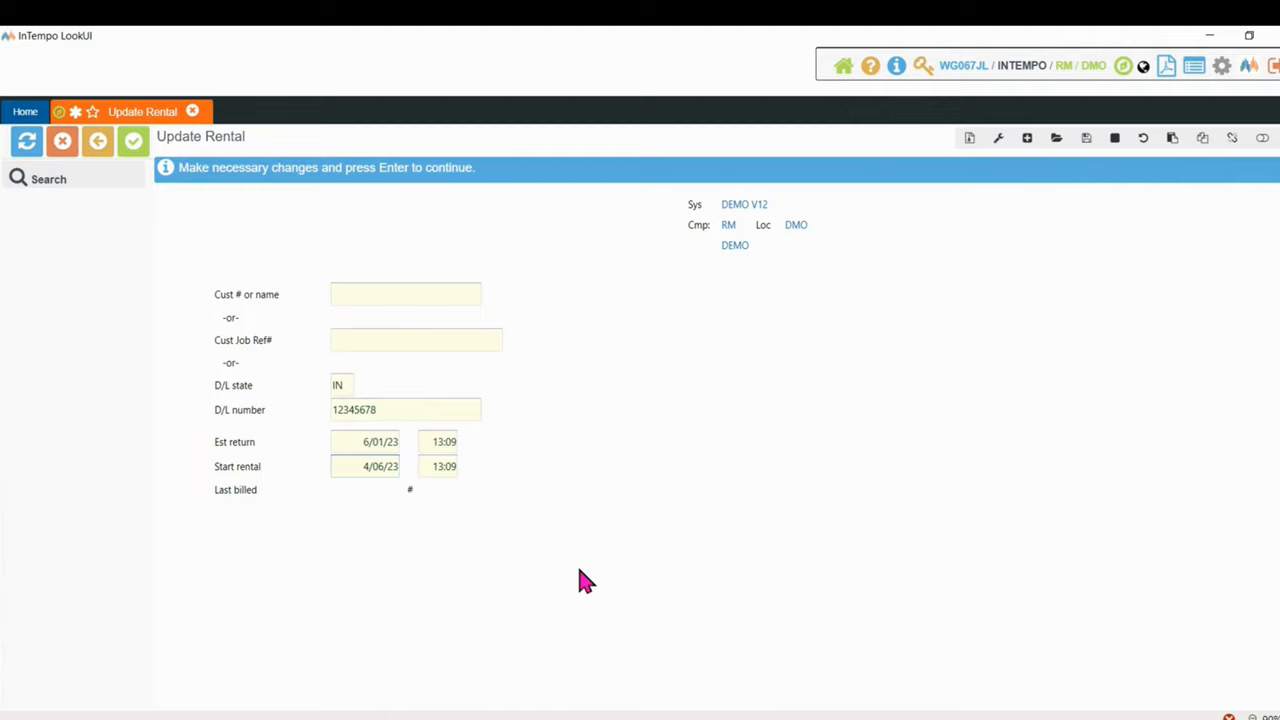
Step: Change the estimated return to 080123 and continue past comments and equipment to the Update Rental Review
left_click(380, 442)
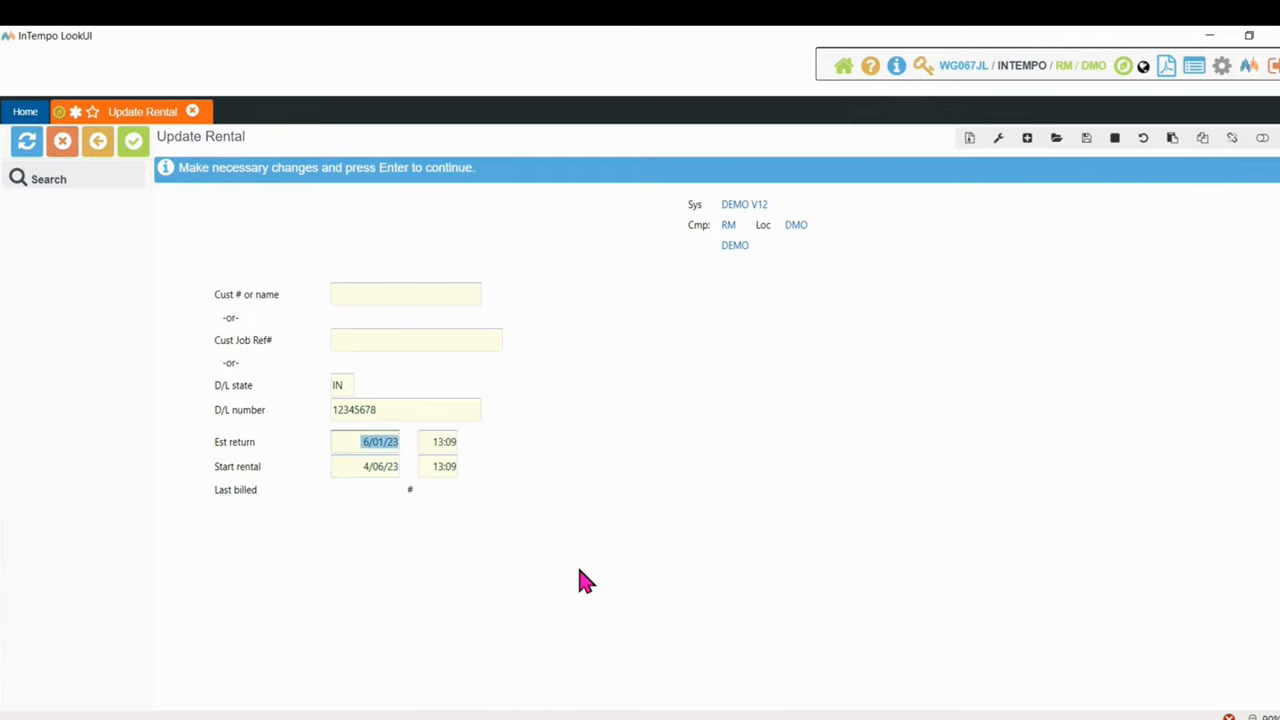
type("080123")
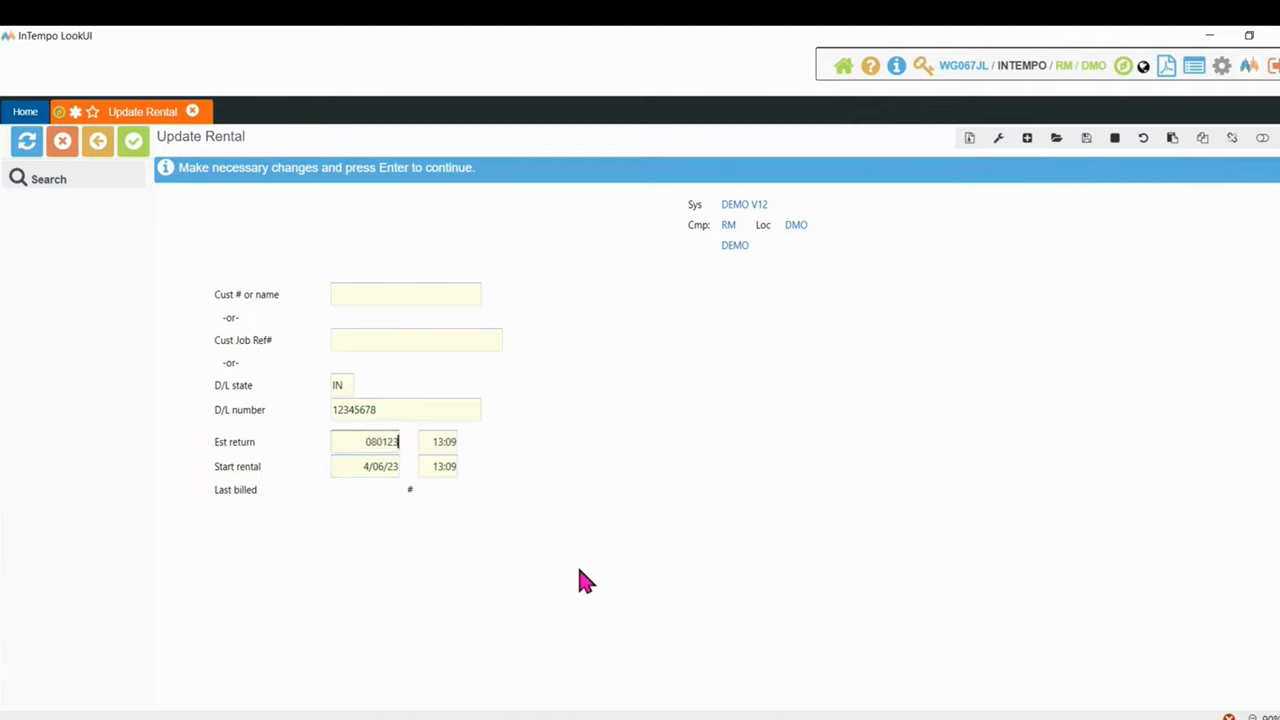
key("Enter")
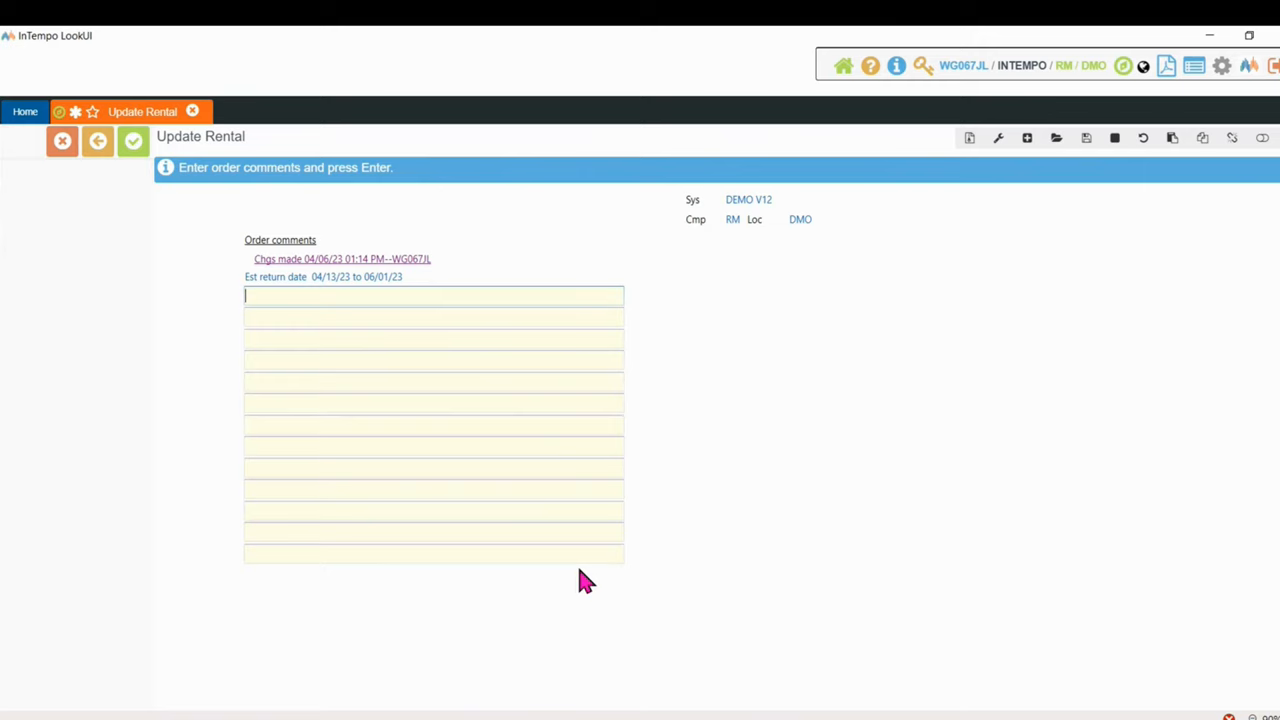
key("enter")
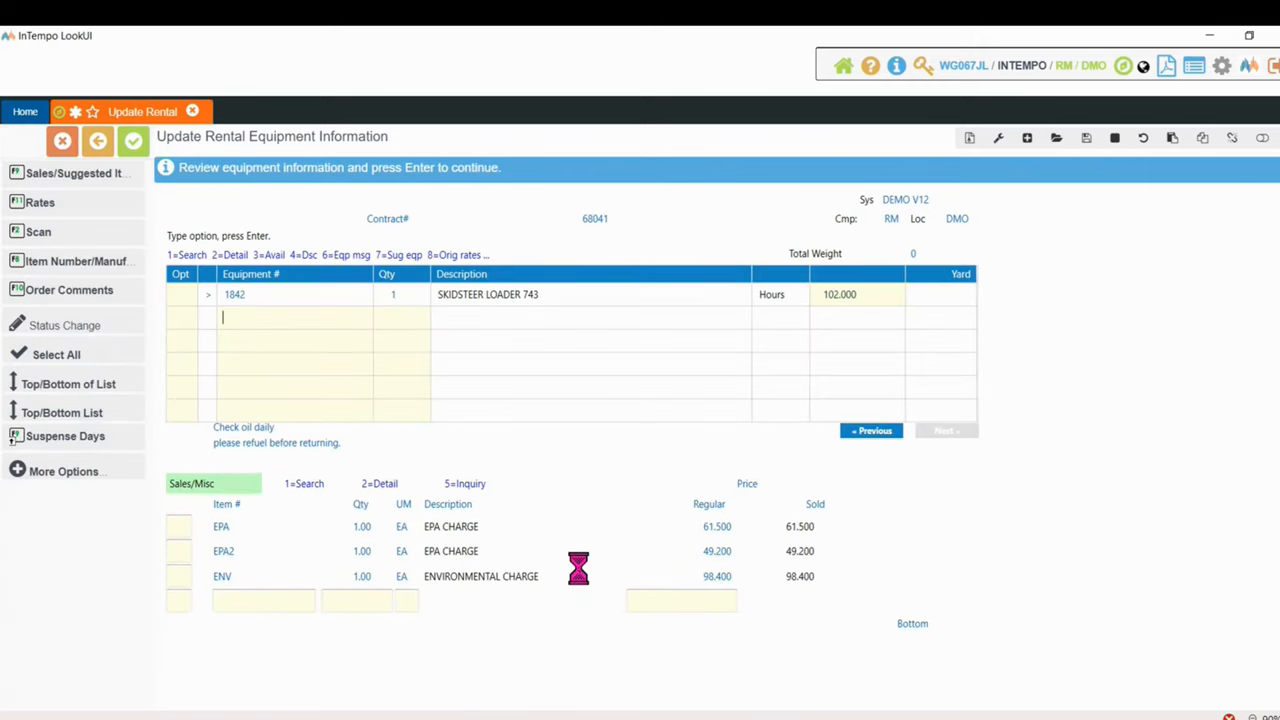
key("enter")
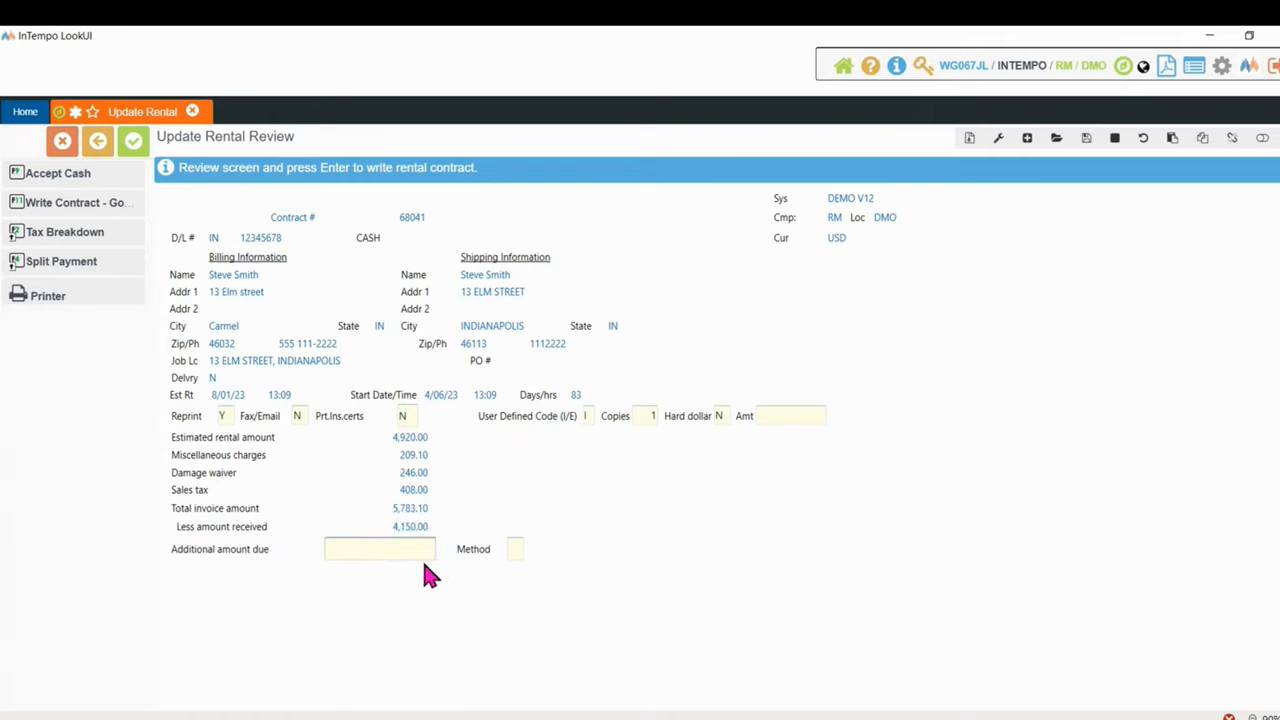
Step: Enter 1500 as additional amount due and choose the Visa card on file for authorization
type("1500")
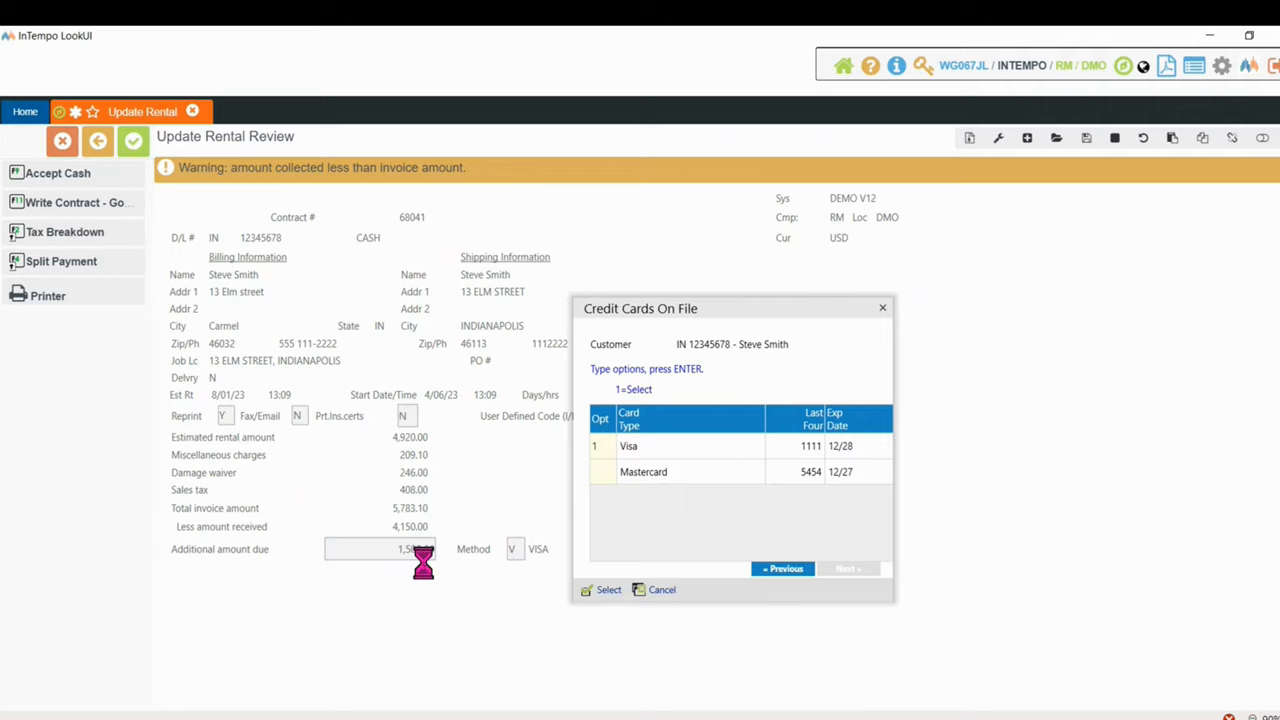
left_click(628, 444)
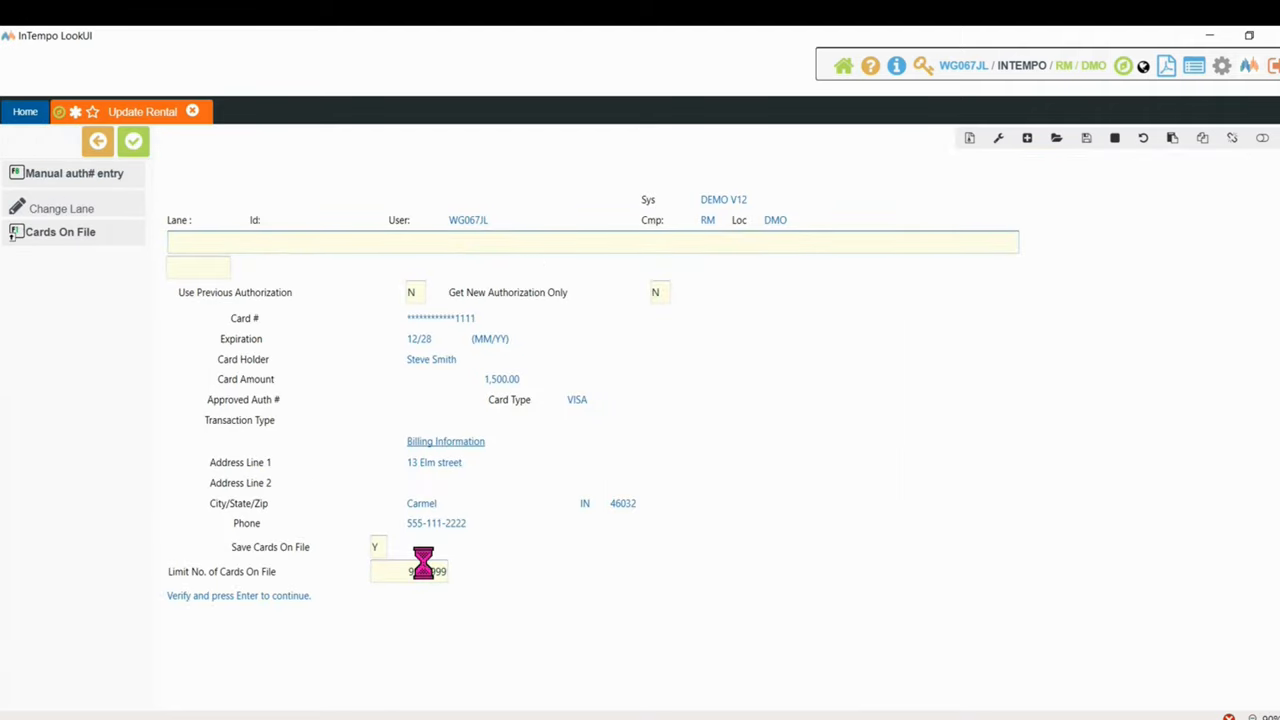